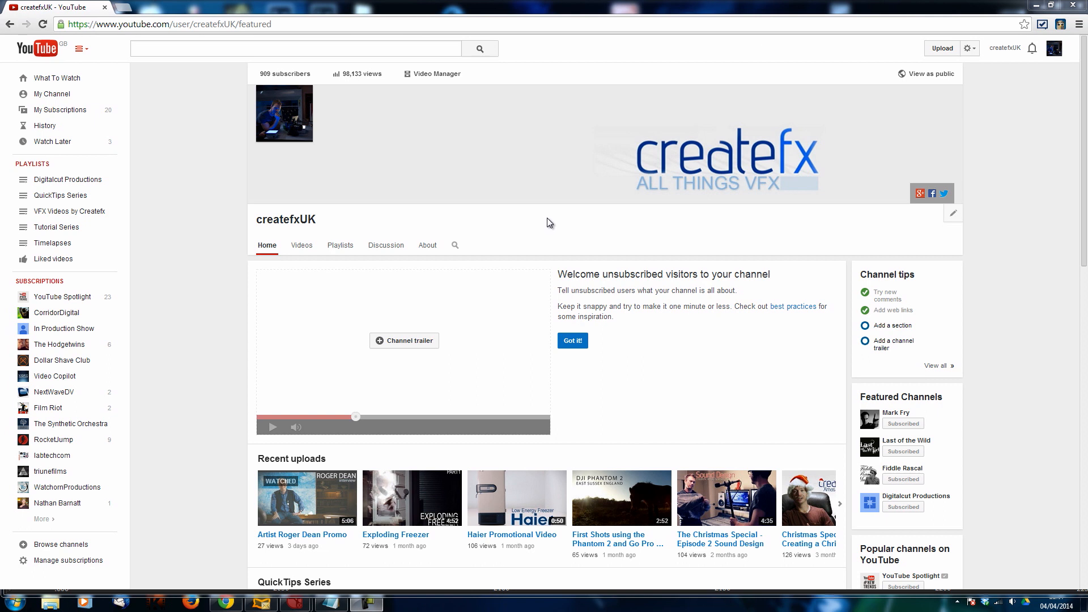
mouse_move(534, 231)
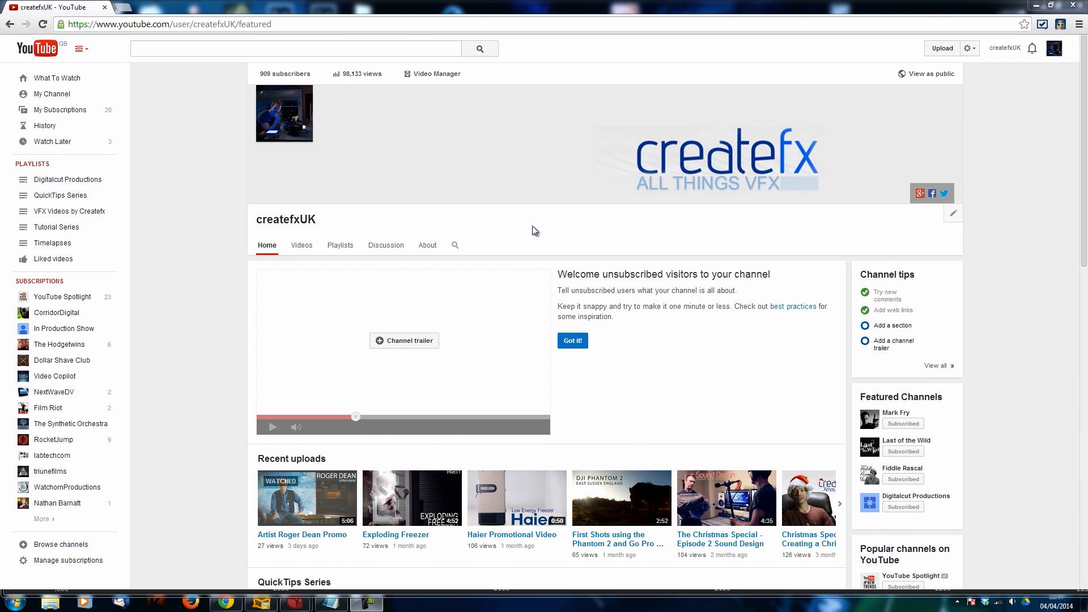
mouse_move(342, 98)
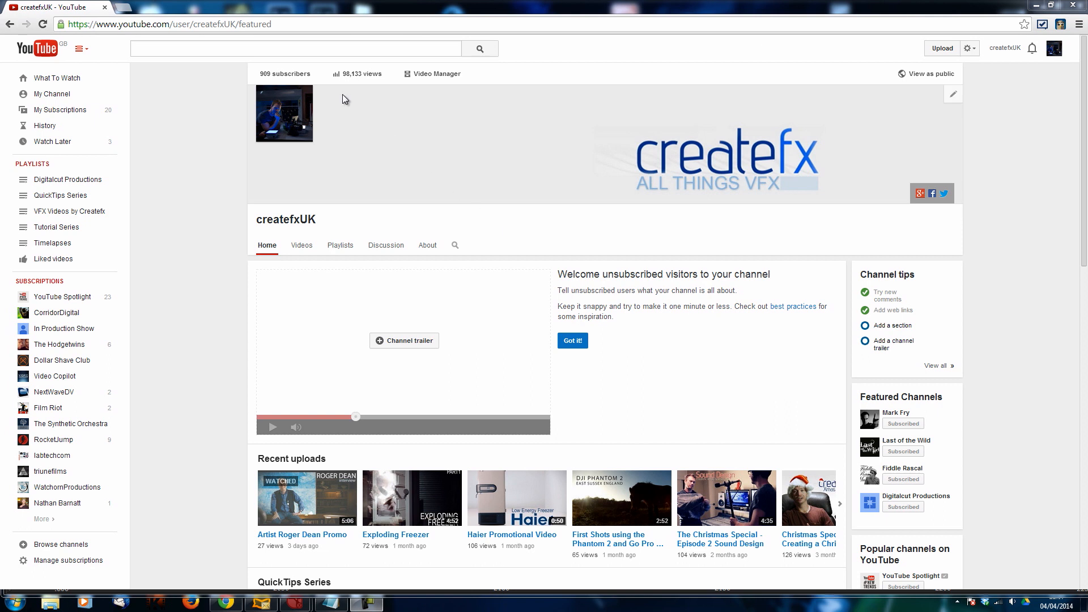
mouse_move(284, 76)
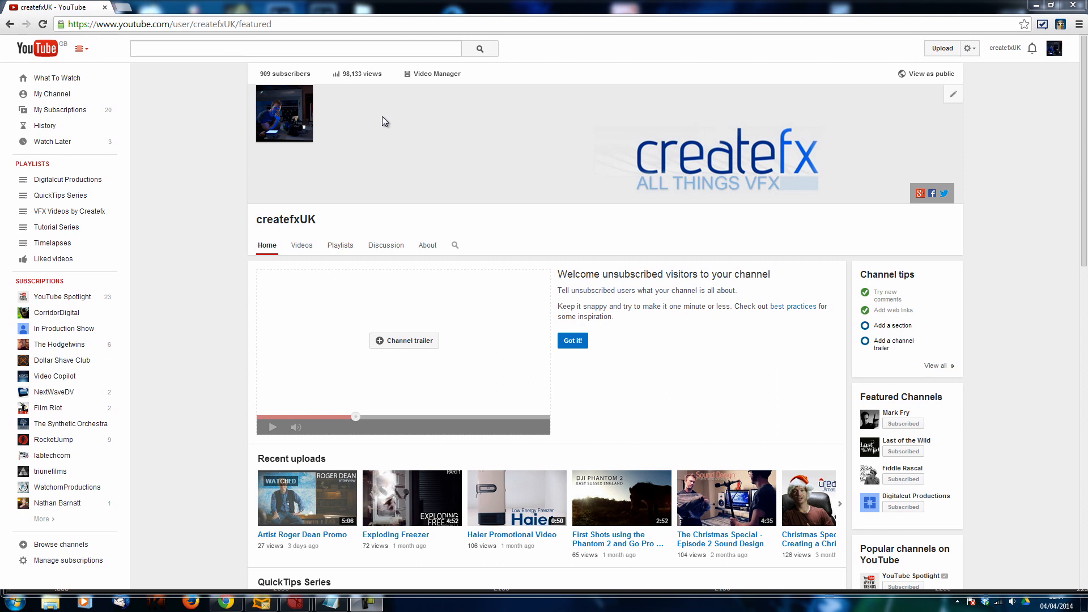
mouse_move(382, 122)
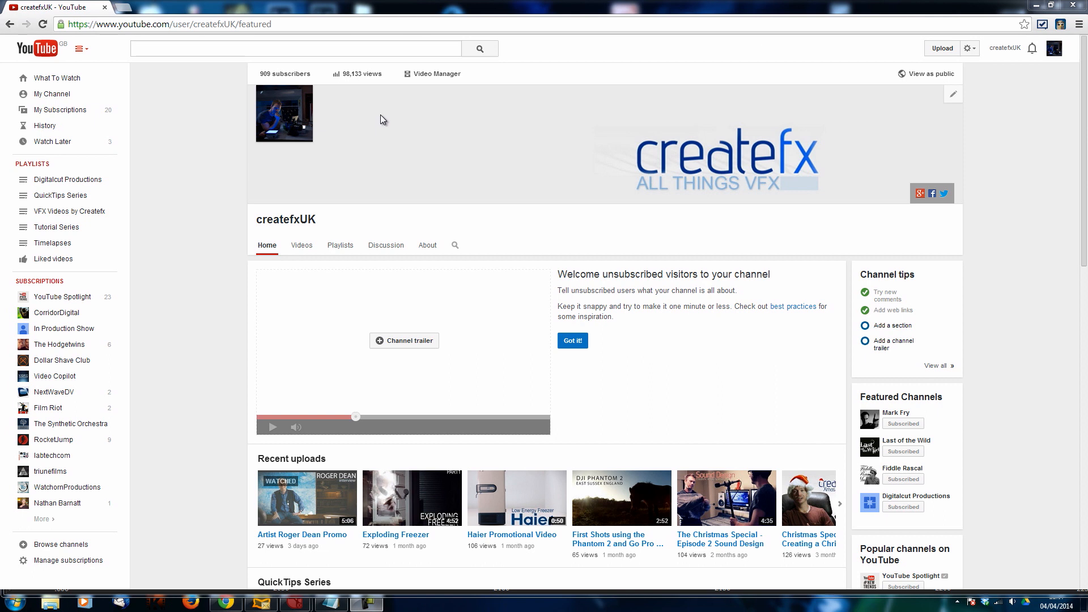
Play the Read footage in the Viewer to review how the camera moves around the freezer
left_click(516, 498)
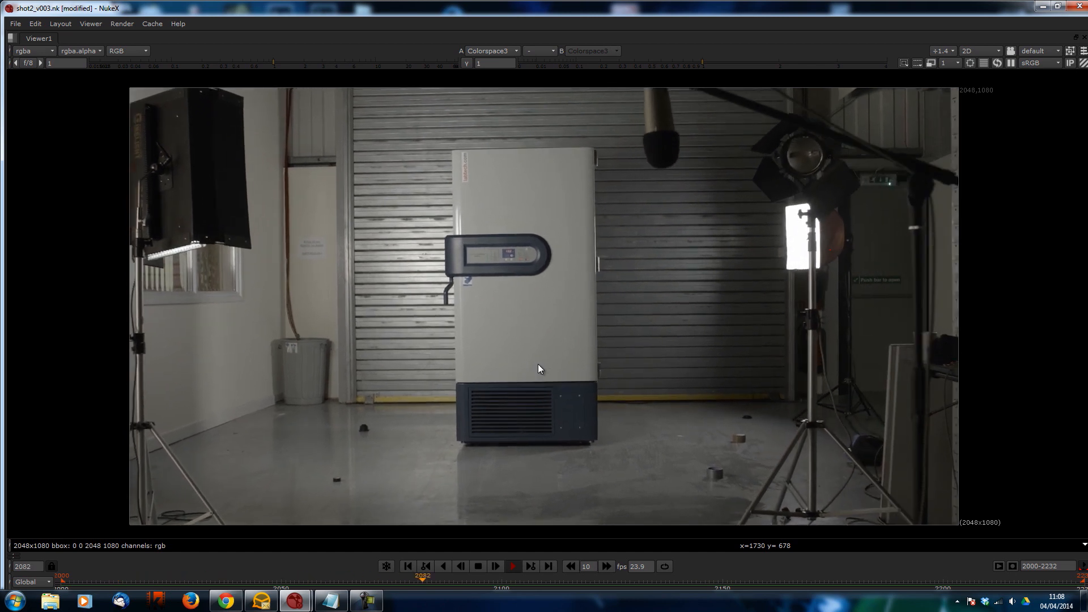
left_click(495, 567)
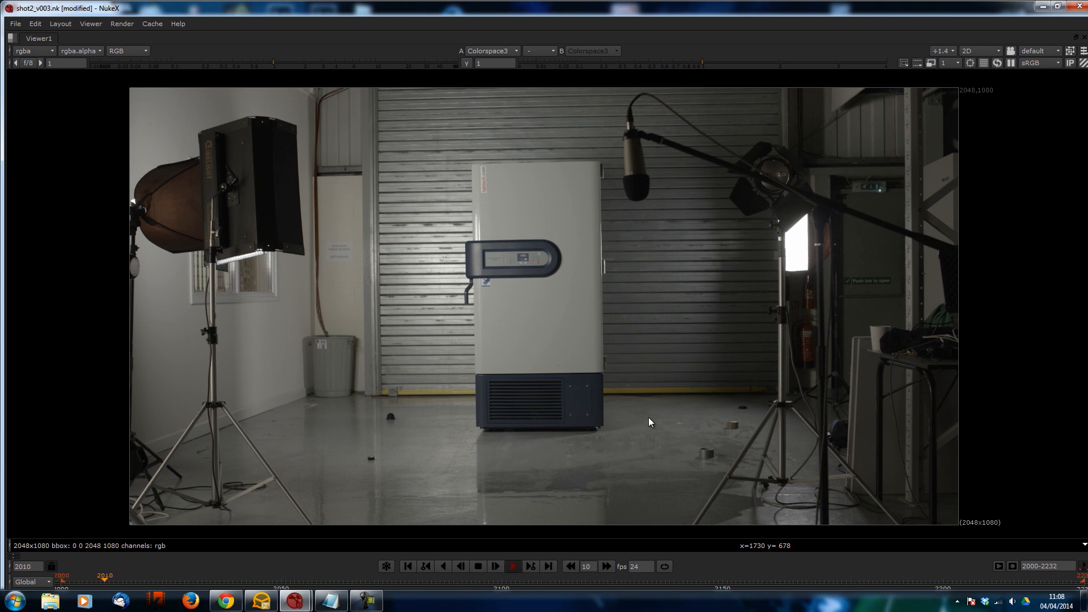
left_click(512, 567)
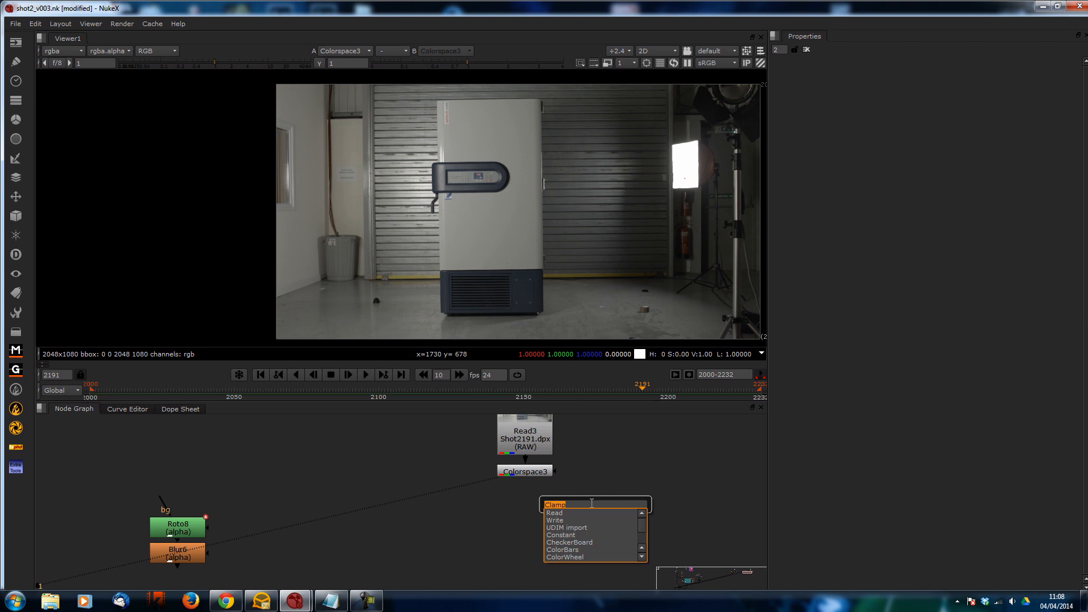
Add a CameraTracker node connected below the Colorspace3 node of the plate
type("camera")
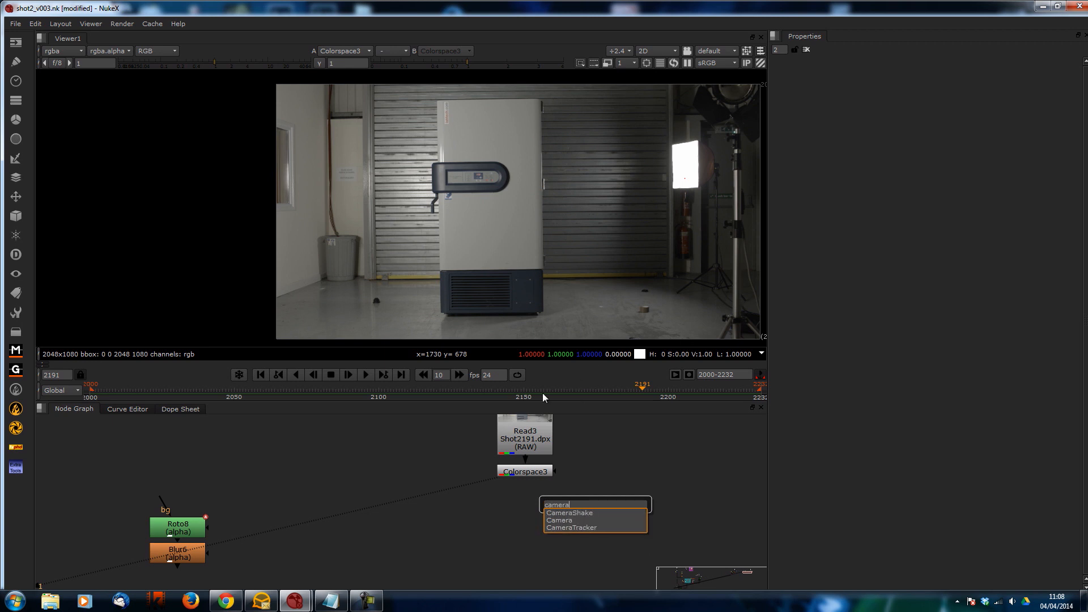
left_click(572, 527)
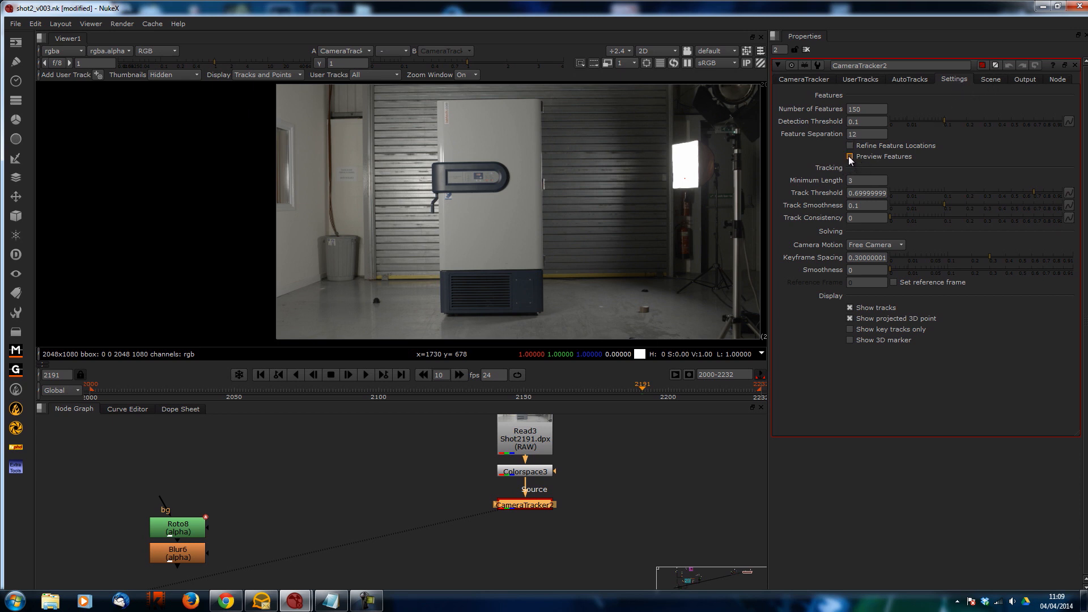
Enable Preview Features and set 100 features, detection threshold 1, minimum length 65, track threshold 0.85
left_click(849, 156)
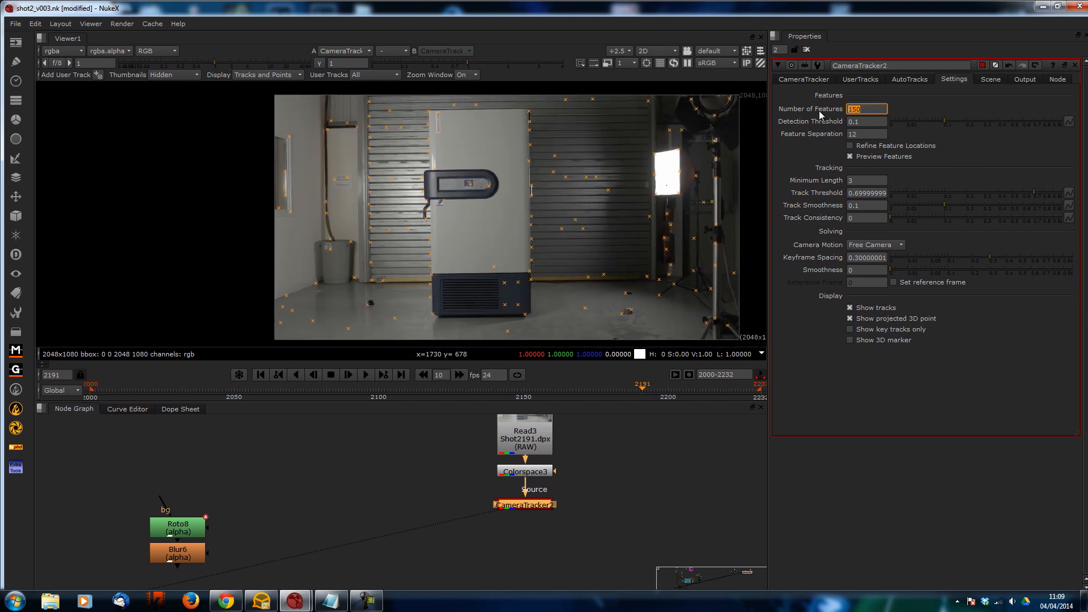
type("100")
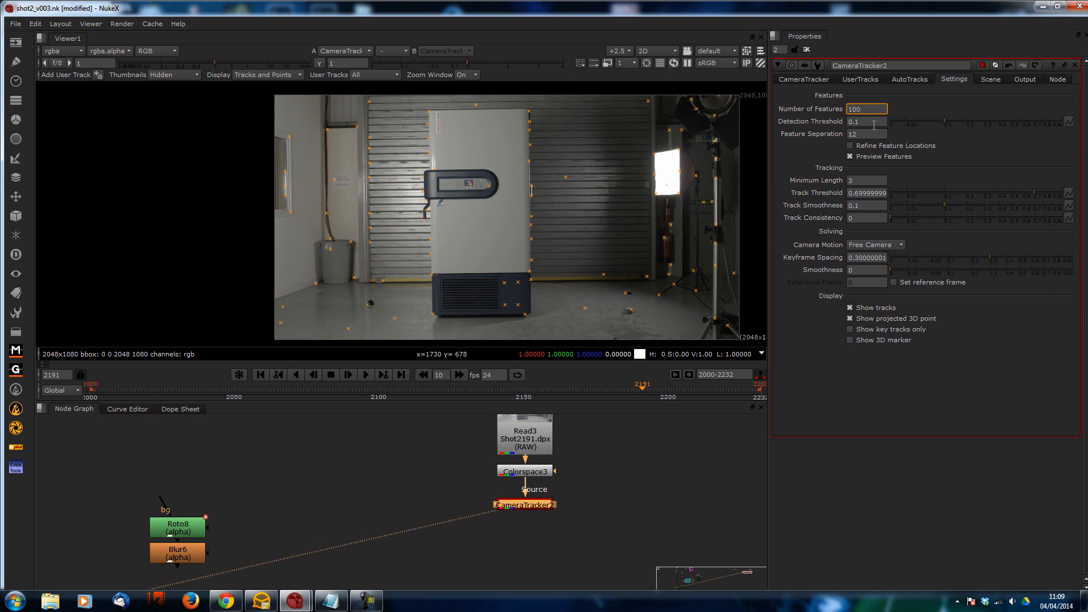
mouse_move(865, 134)
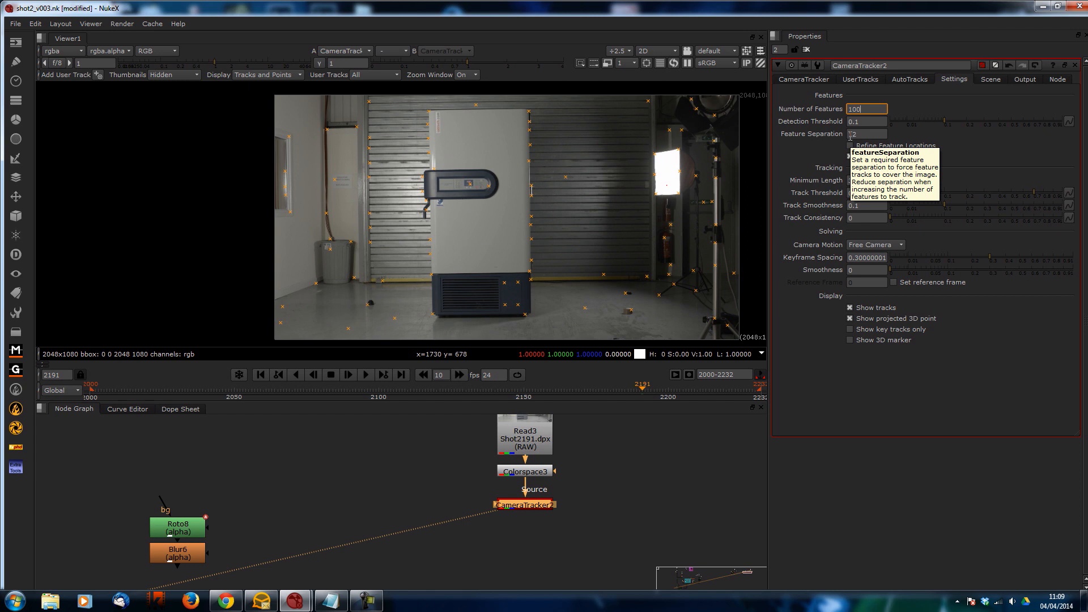
mouse_move(944, 117)
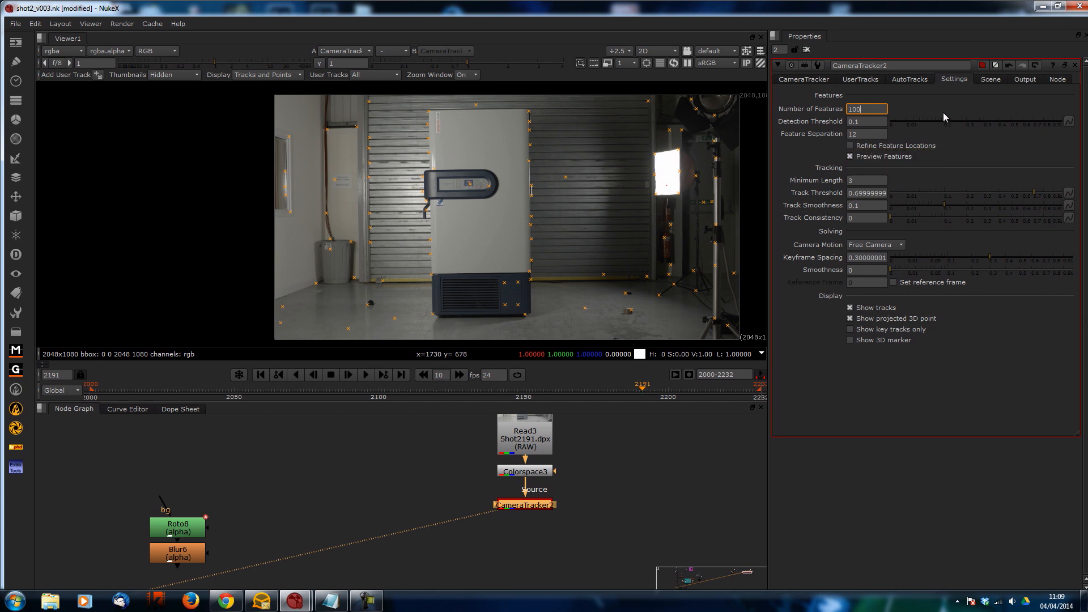
type("1")
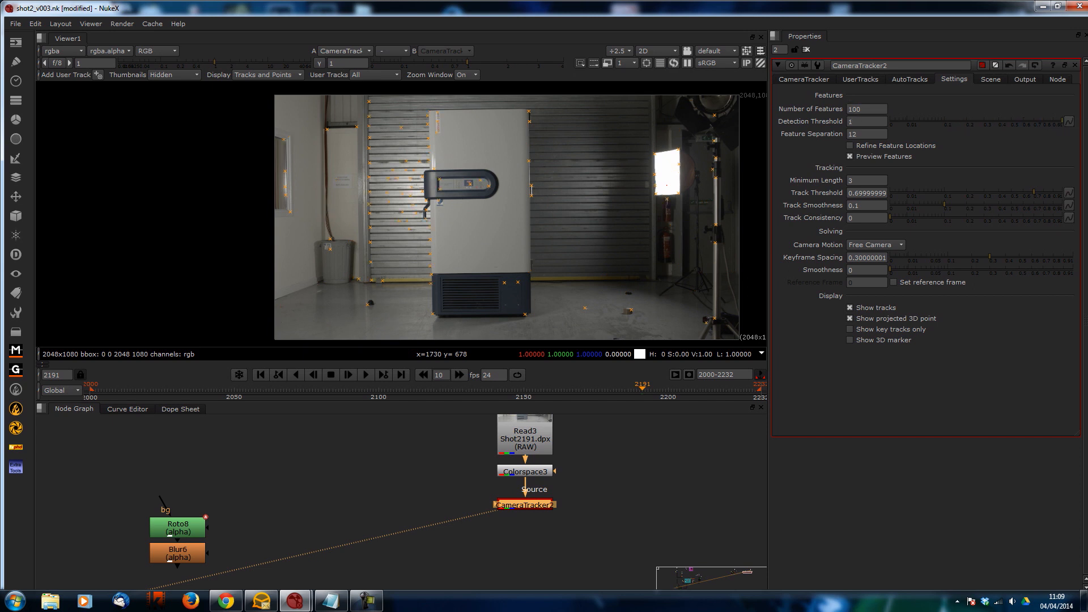
left_click(867, 180)
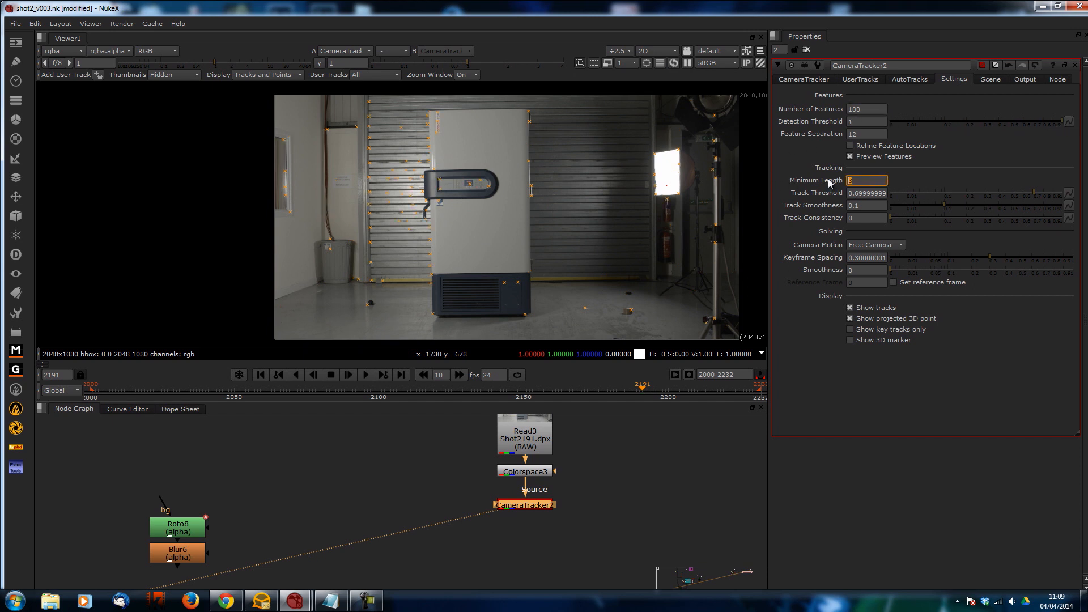
type("65")
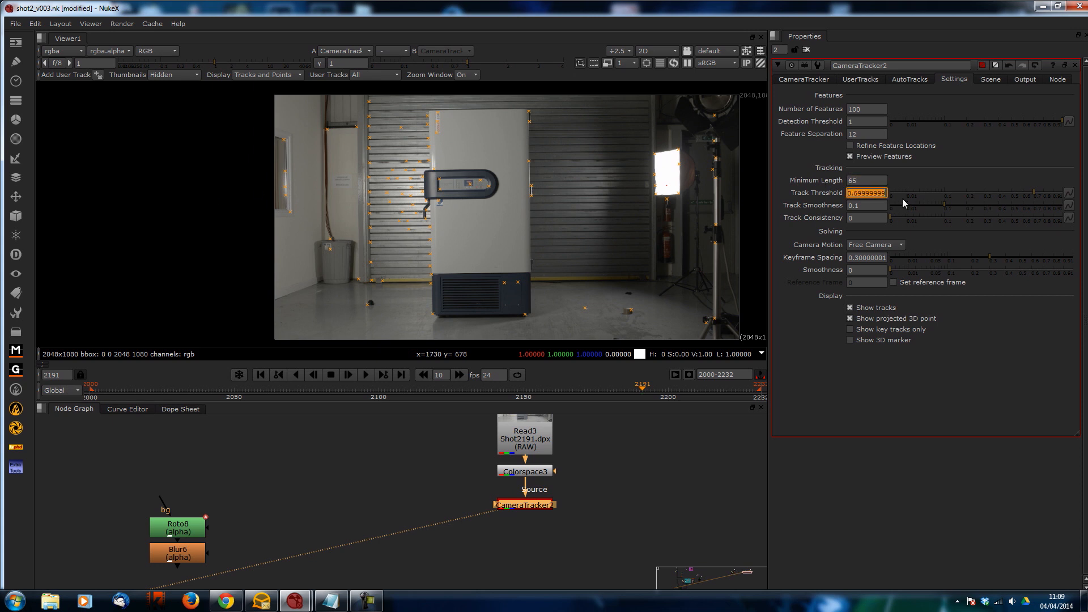
type("0.85")
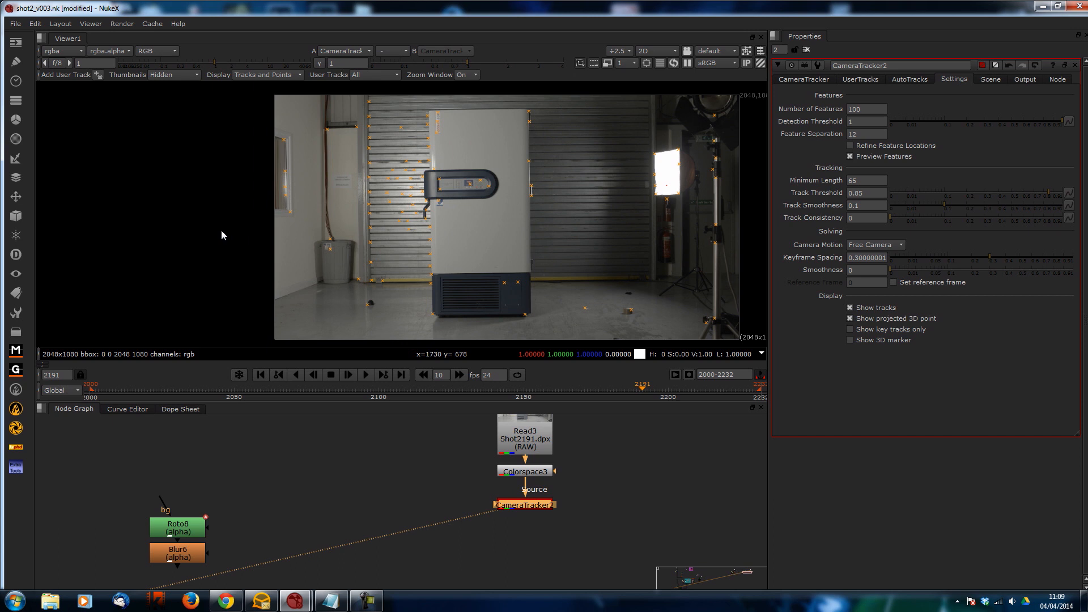
left_click(802, 78)
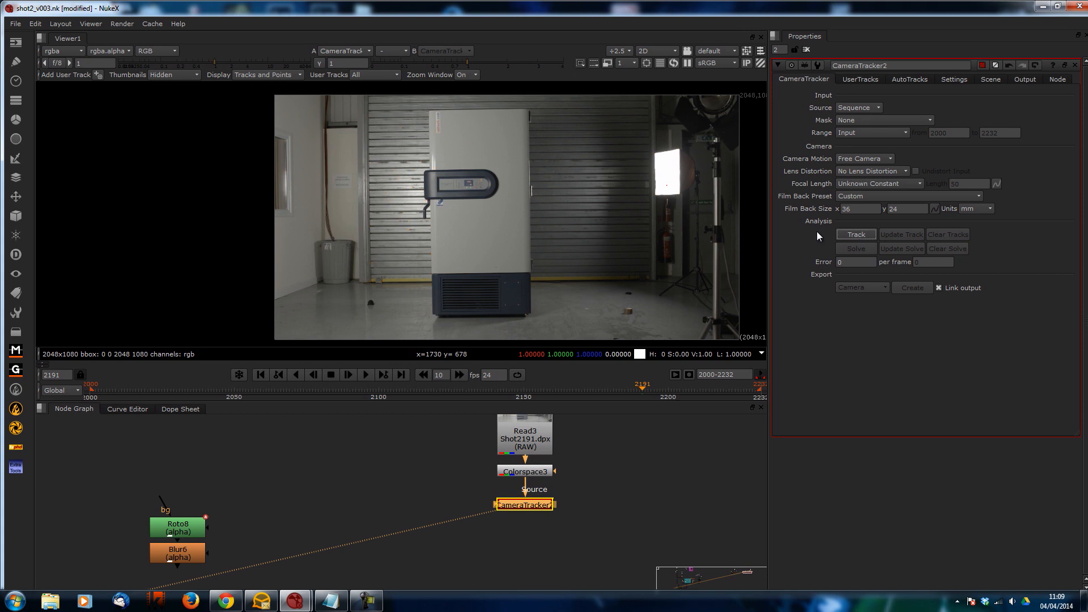
Track features through the shot and solve the camera, giving an error of 1.44
left_click(855, 233)
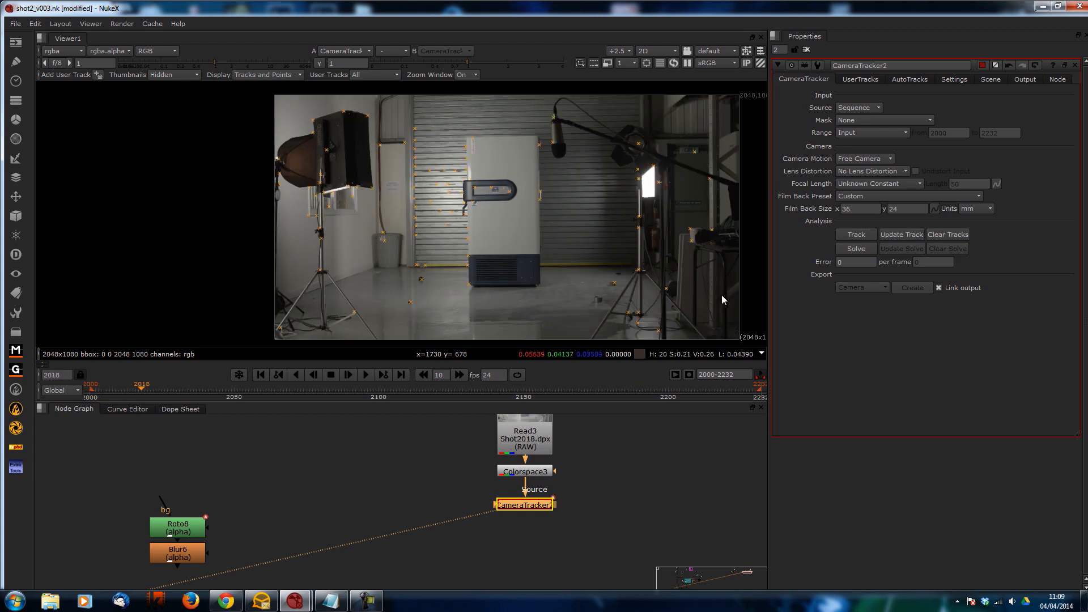
left_click(854, 234)
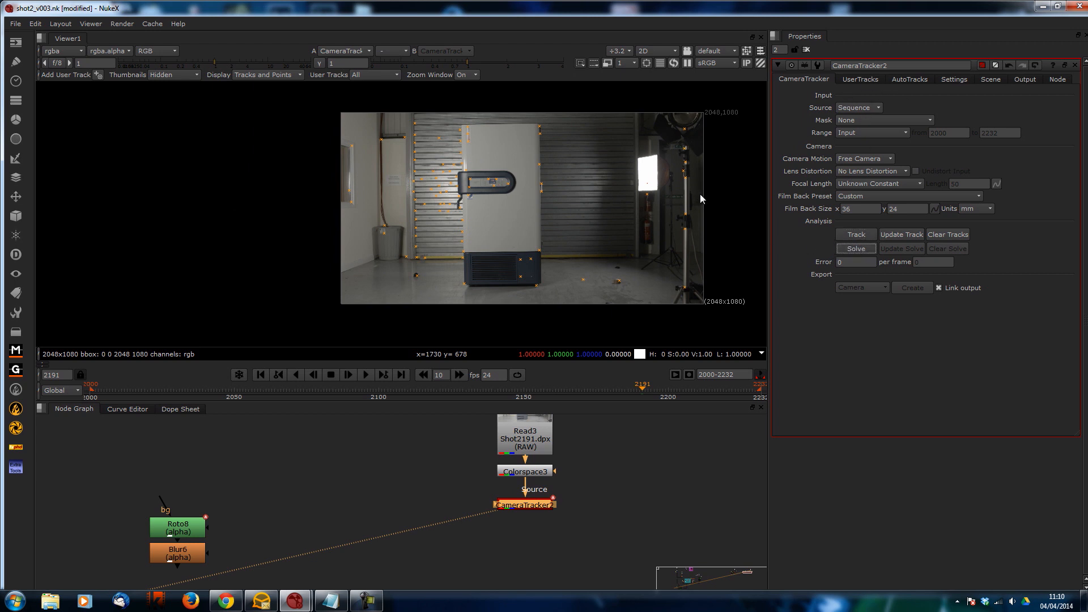
left_click(856, 248)
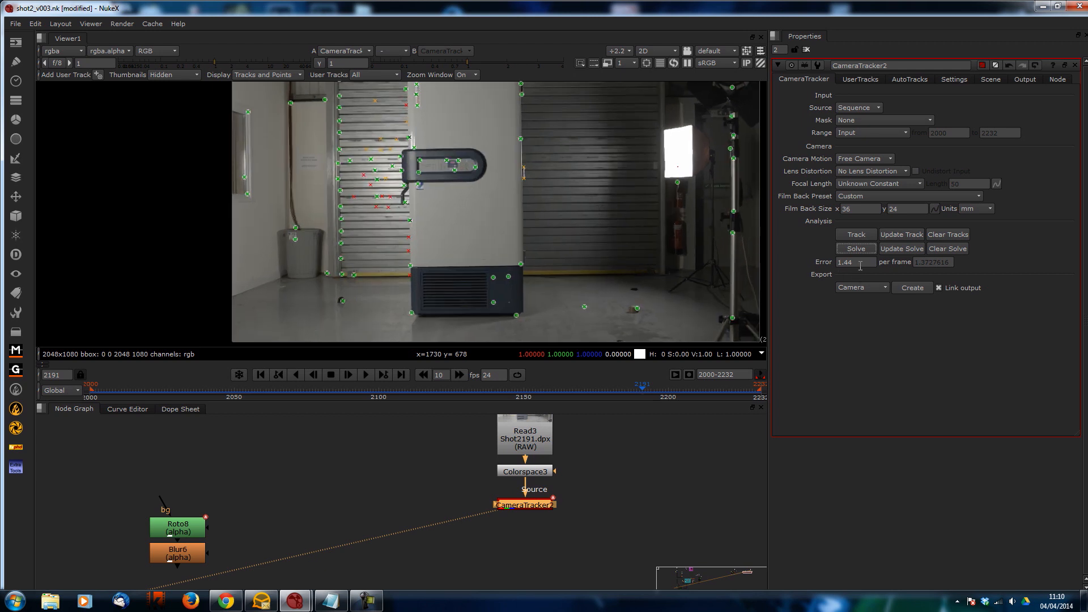
left_click(908, 78)
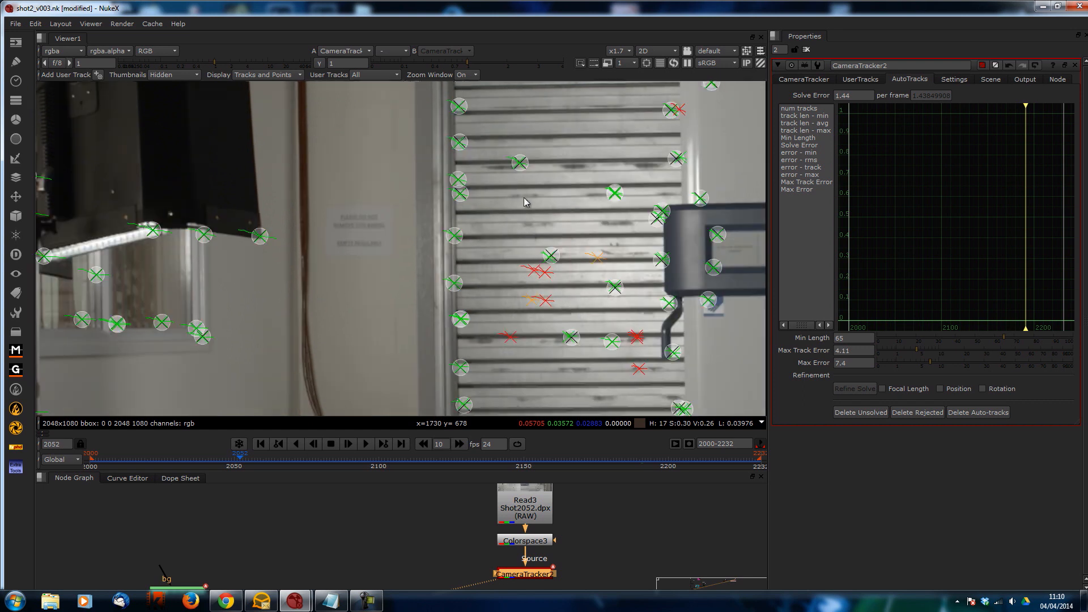
mouse_move(548, 273)
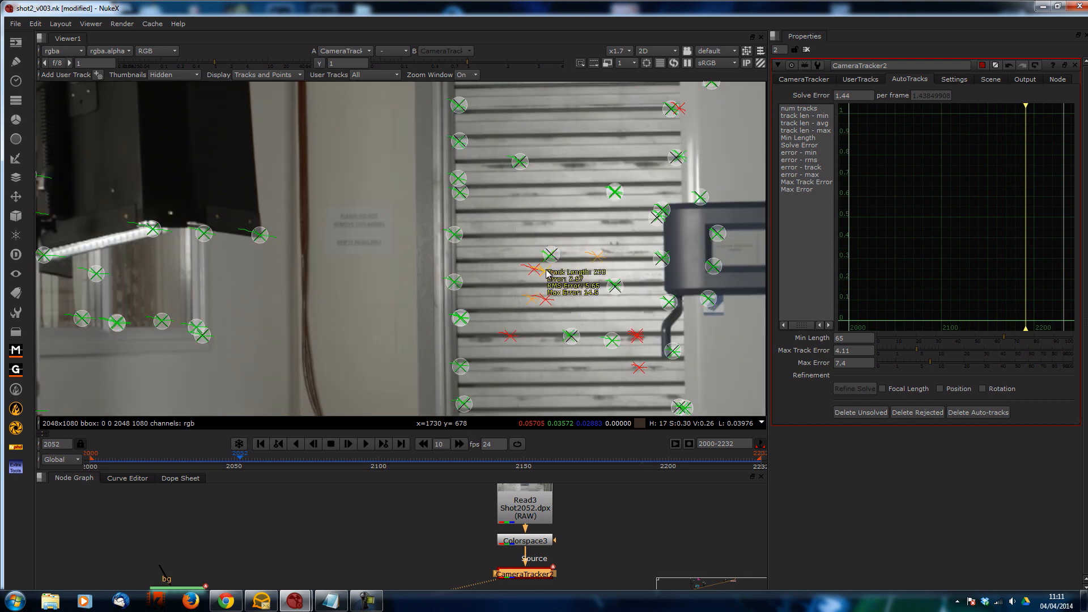
mouse_move(547, 276)
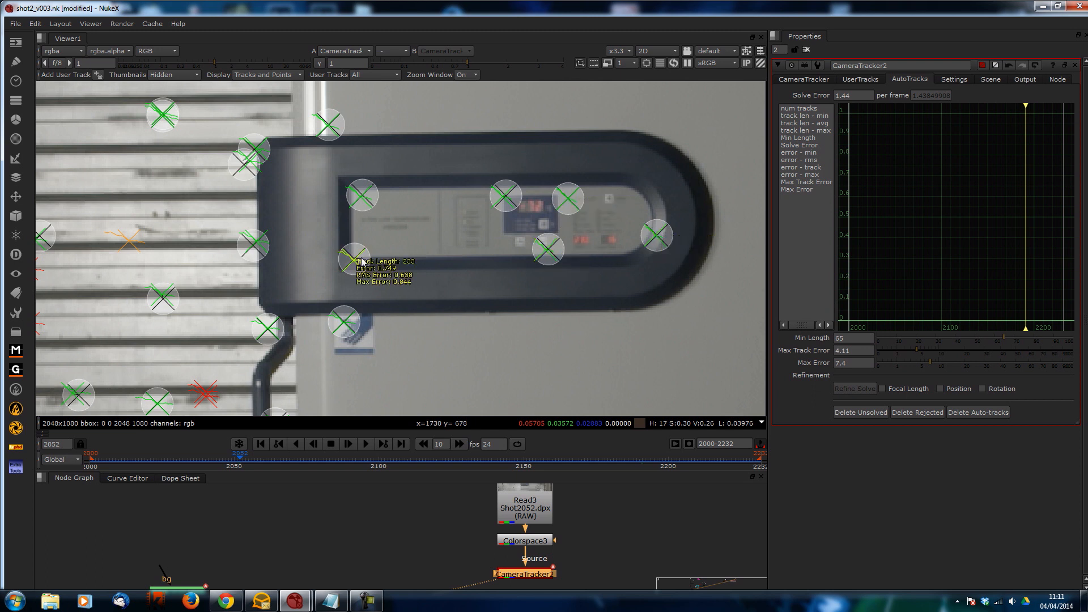
Zoom into the Viewer to read the length and error of accepted and rejected tracks
scroll("down", 3)
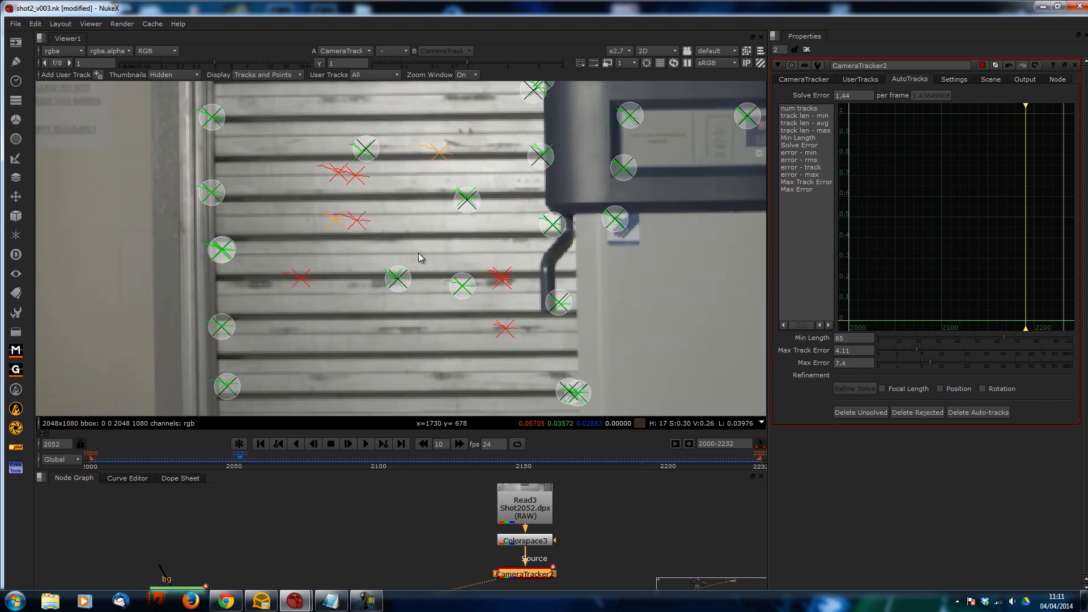
mouse_move(494, 281)
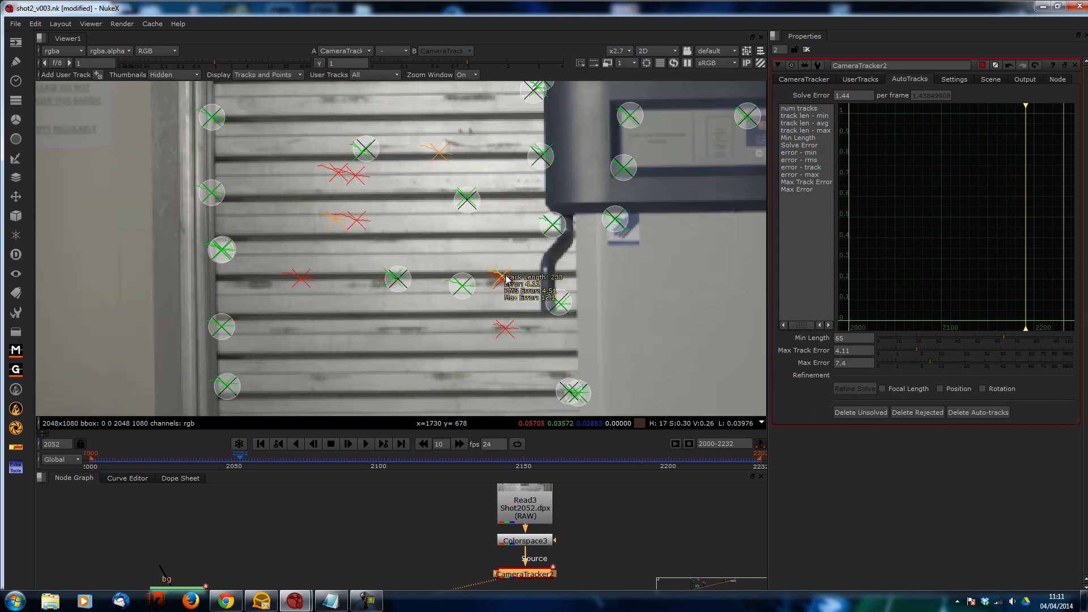
mouse_move(448, 252)
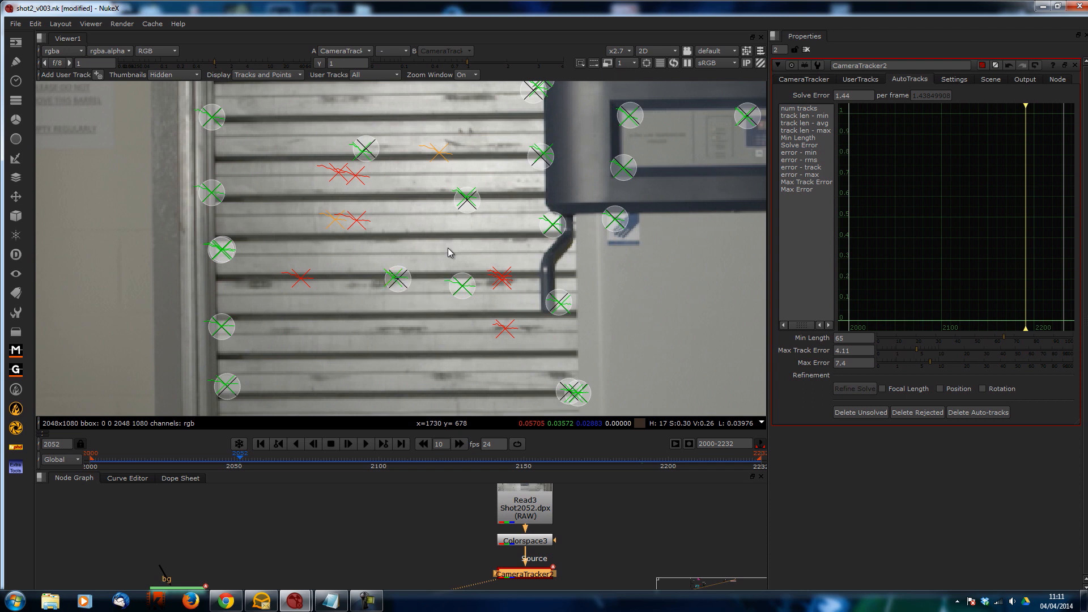
Set Max Error and Max Track Error to 2 and delete the rejected tracks, dropping the solve error to 0.71
left_click(852, 362)
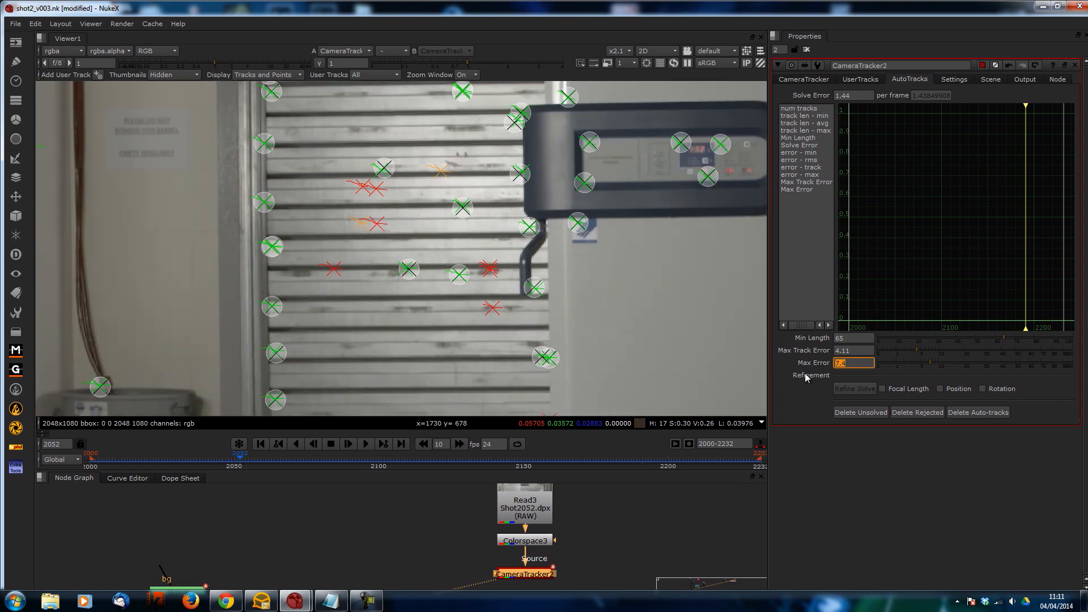
mouse_move(847, 379)
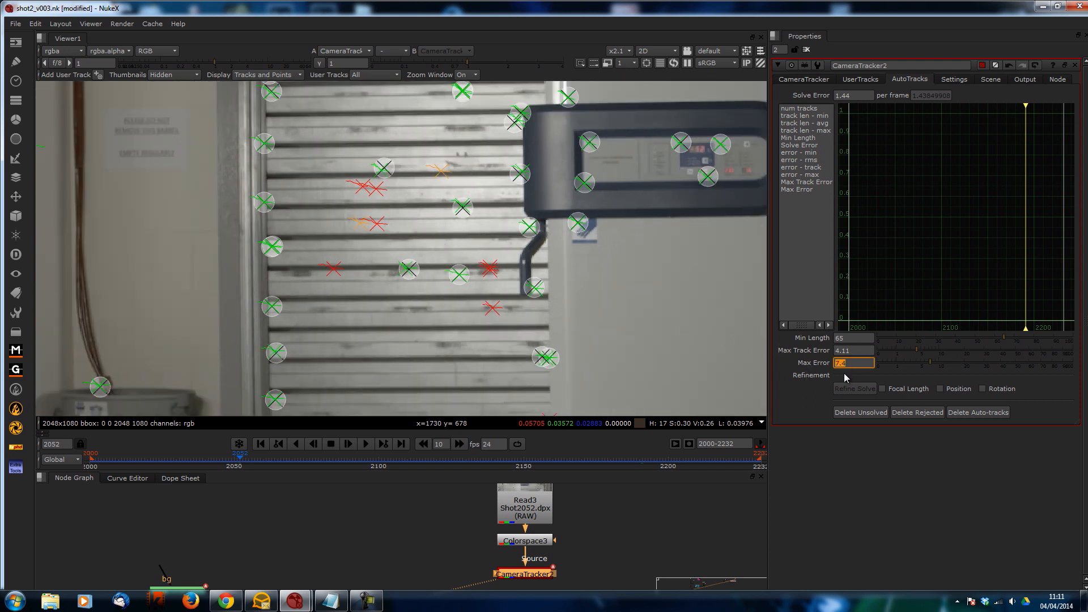
type("1.5")
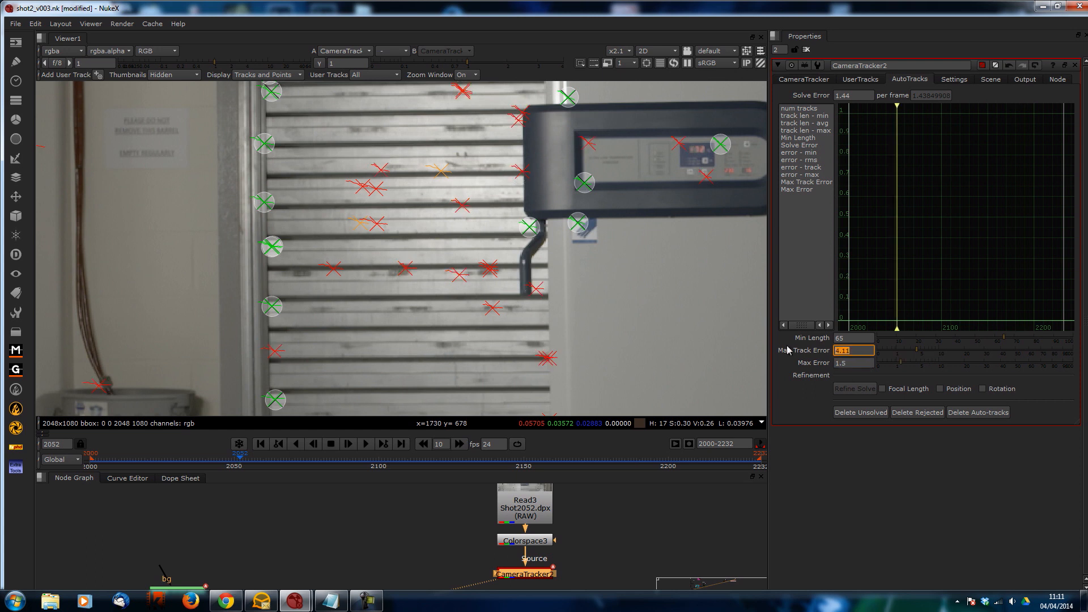
type("2")
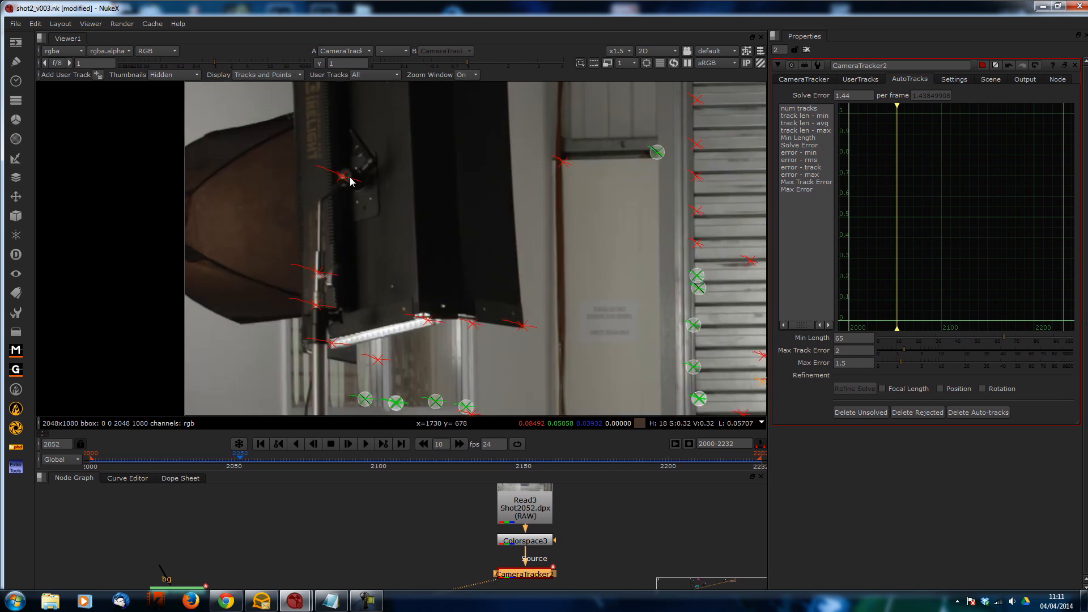
mouse_move(340, 174)
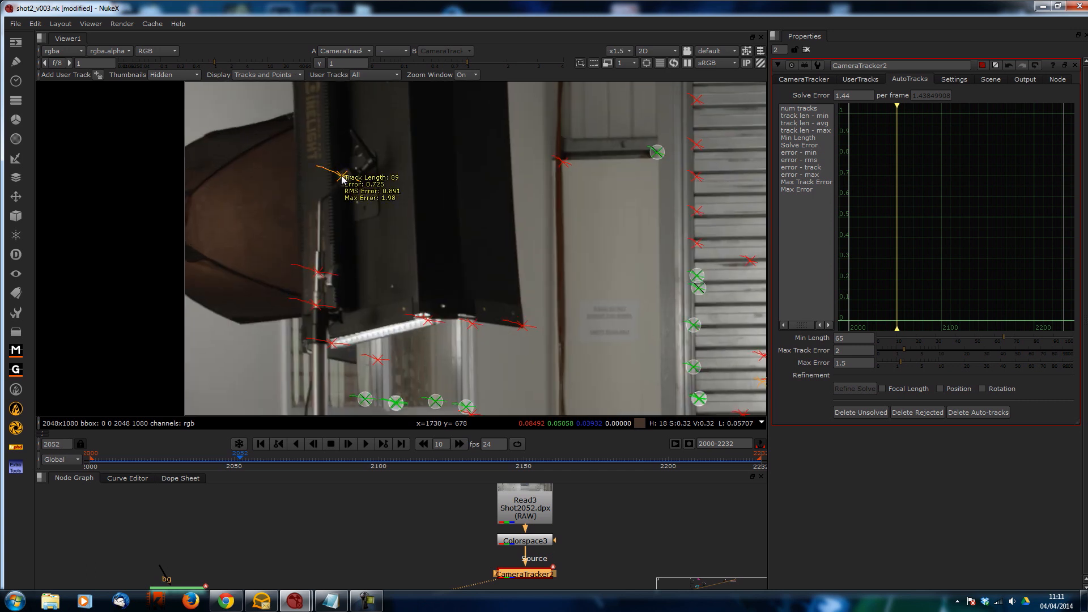
left_click(853, 350)
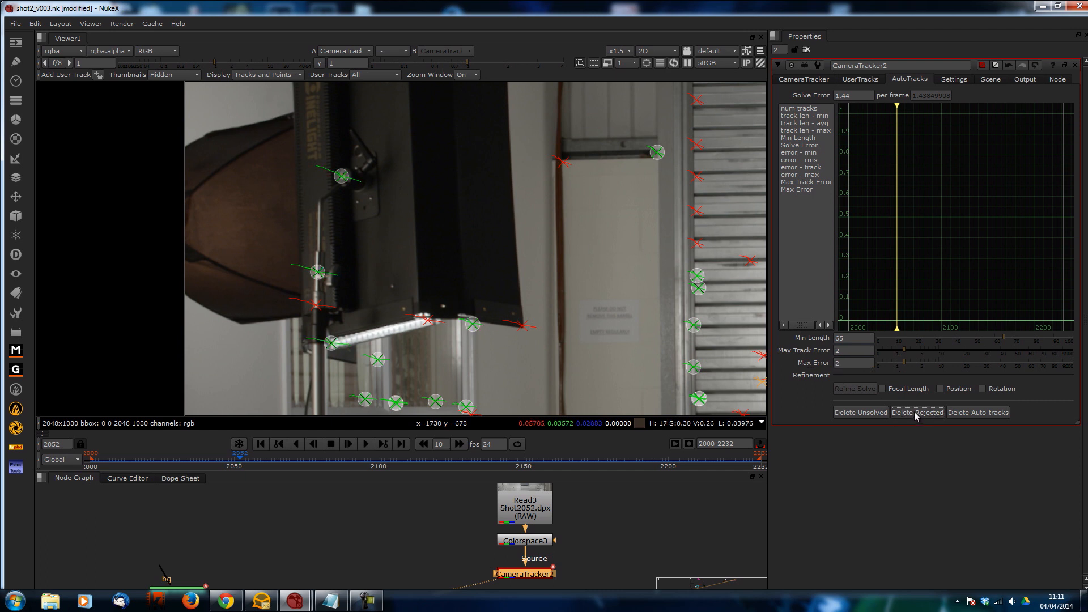
left_click(916, 412)
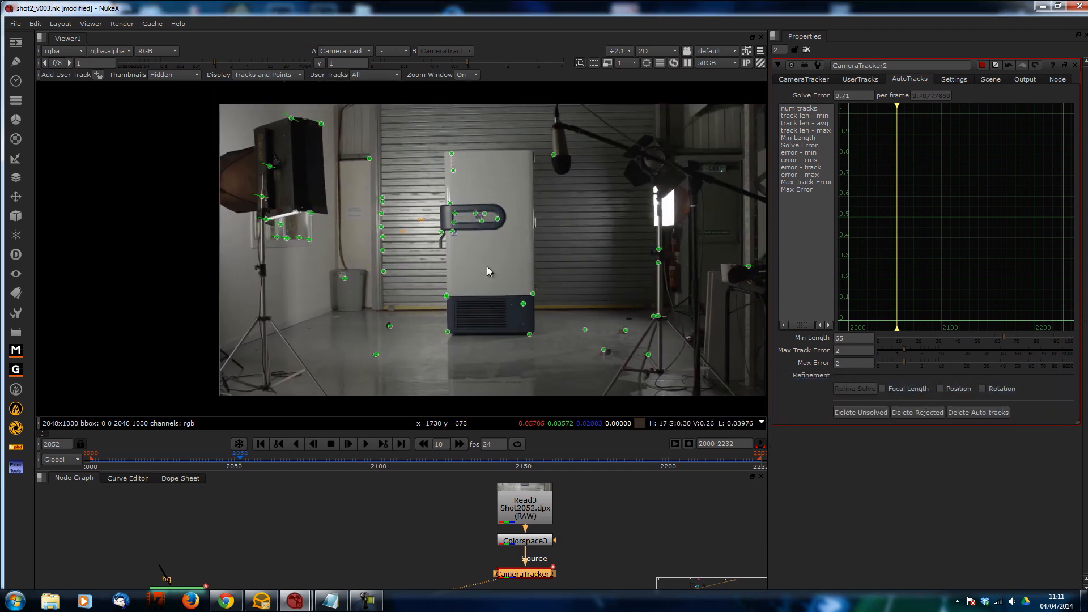
Scrub through the timeline to review the remaining tracks across the shot
left_click_drag(239, 454, 132, 454)
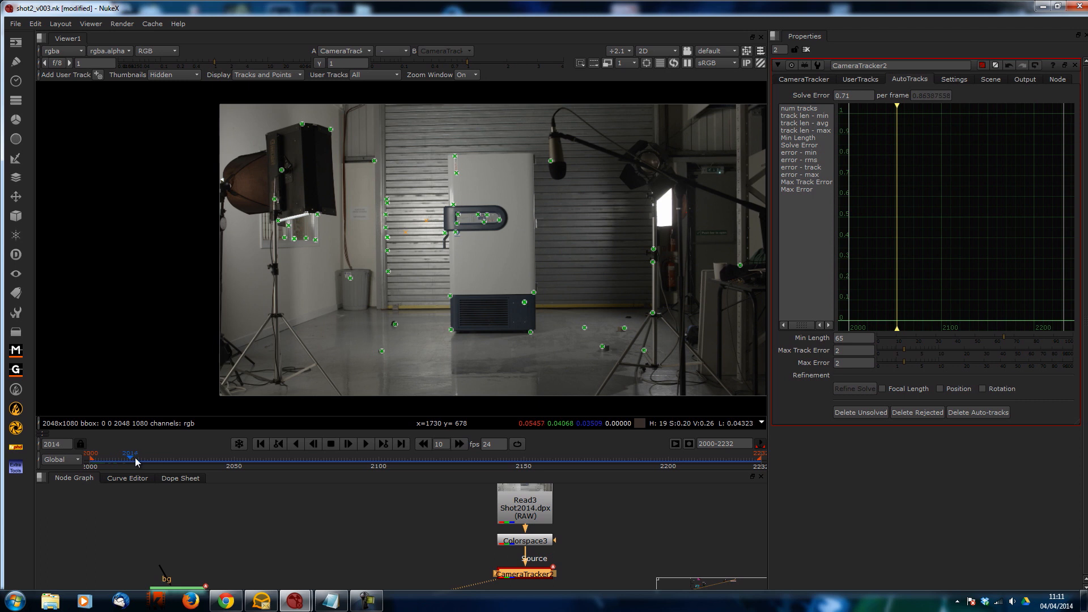
left_click_drag(131, 455, 279, 455)
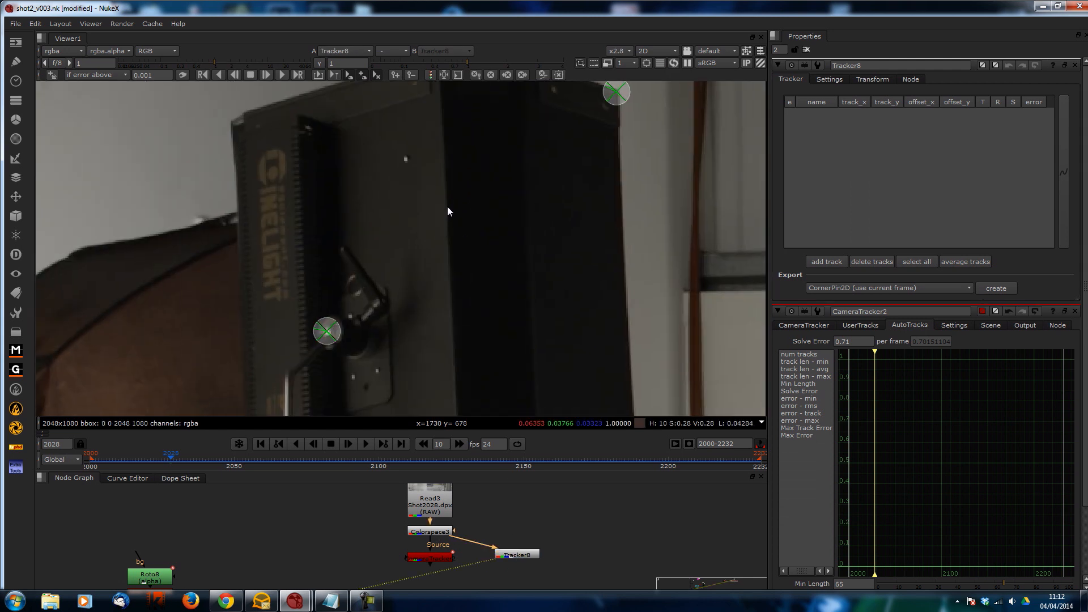
Add track 1, place it on the light panel corner and adjust its pattern box
left_click(826, 262)
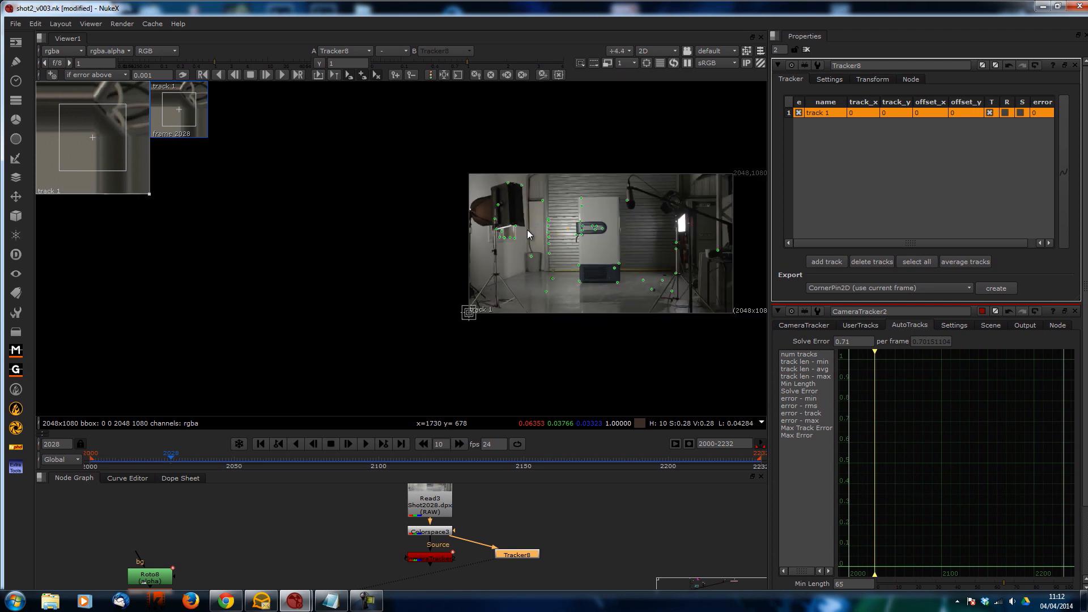
left_click_drag(469, 314, 472, 190)
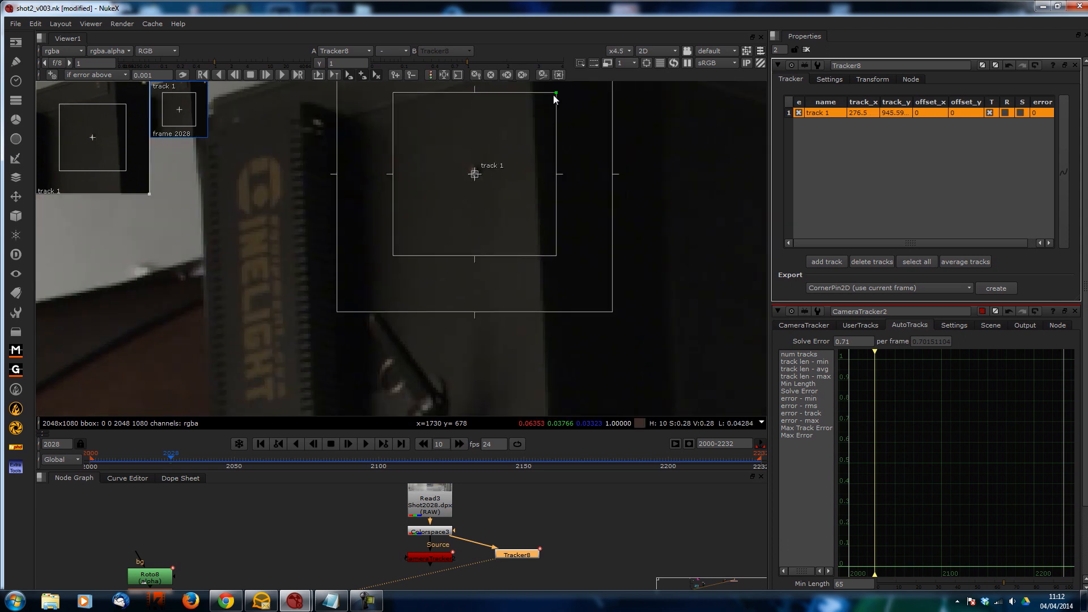
left_click_drag(556, 94, 534, 110)
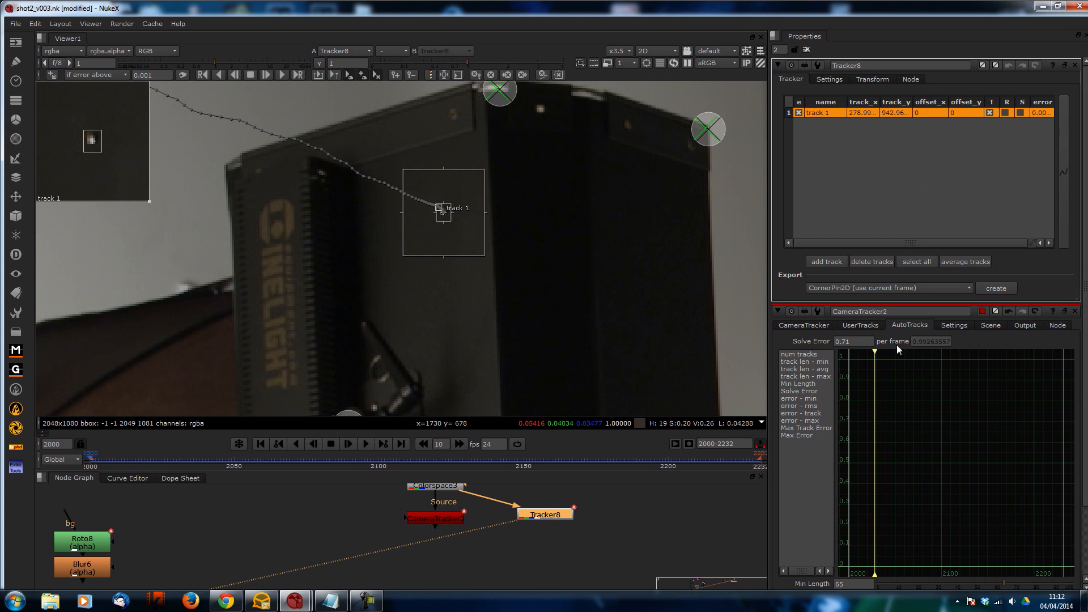
Track track 1 on the light panel through the sequence so it follows a motion path
left_click(860, 325)
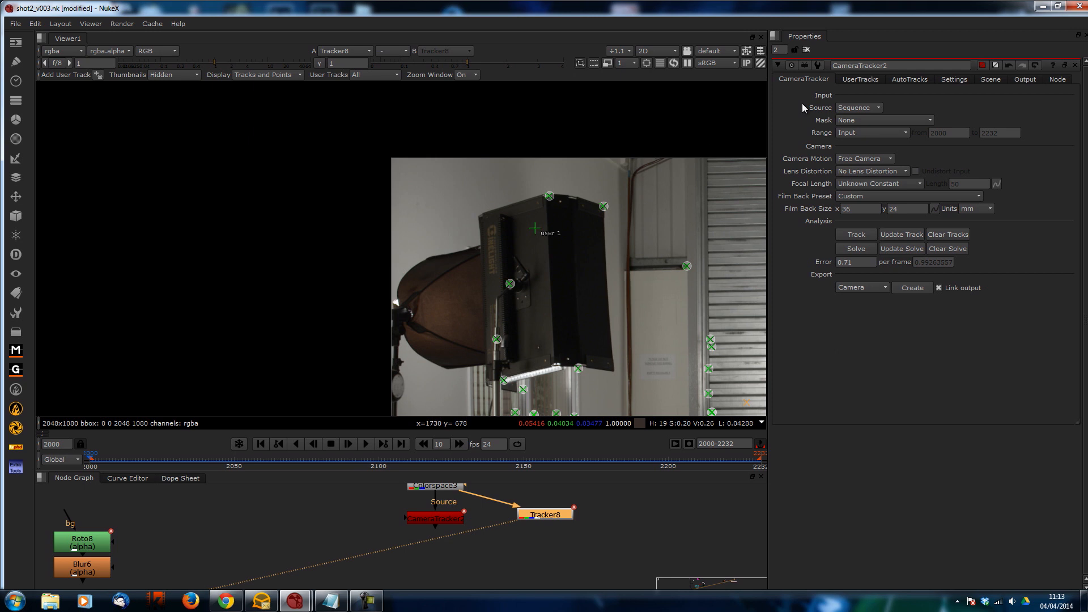
Re-solve the camera including the user track, confirming the reset, lowering error to 0.5
left_click(855, 233)
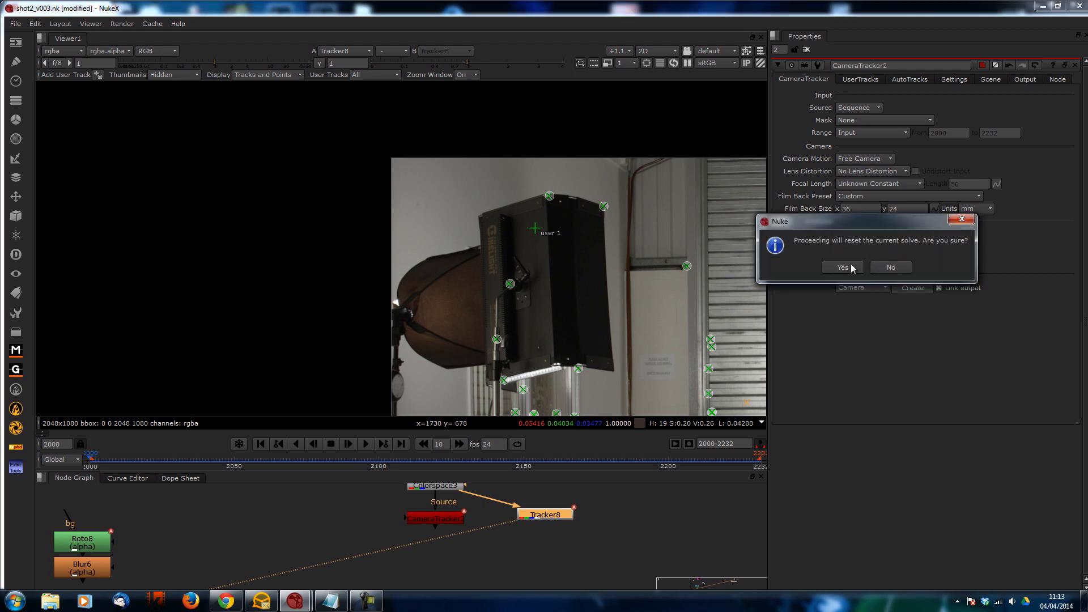
left_click(840, 268)
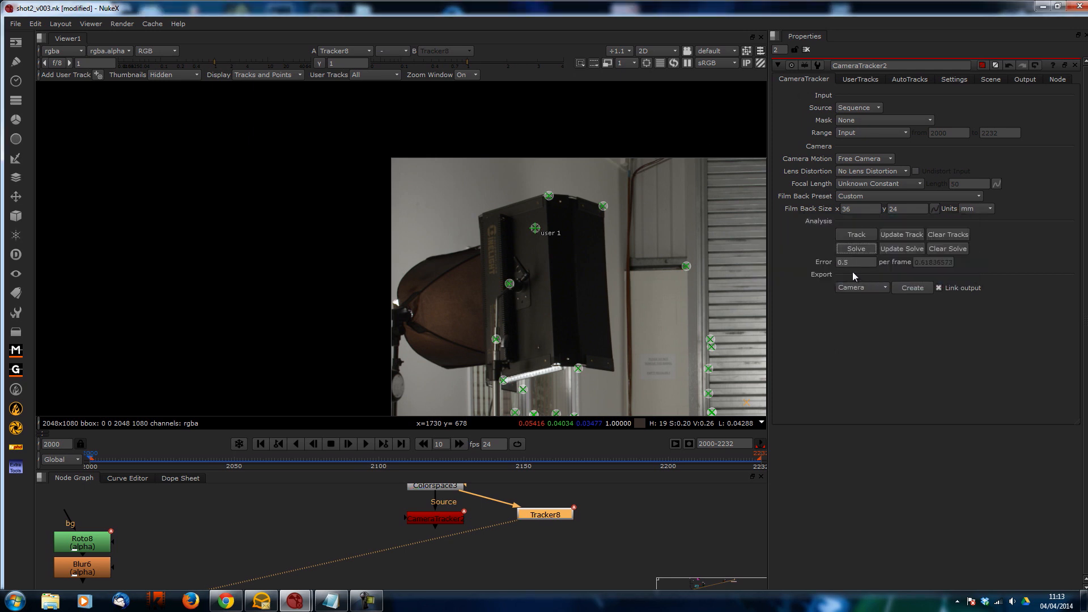
mouse_move(829, 119)
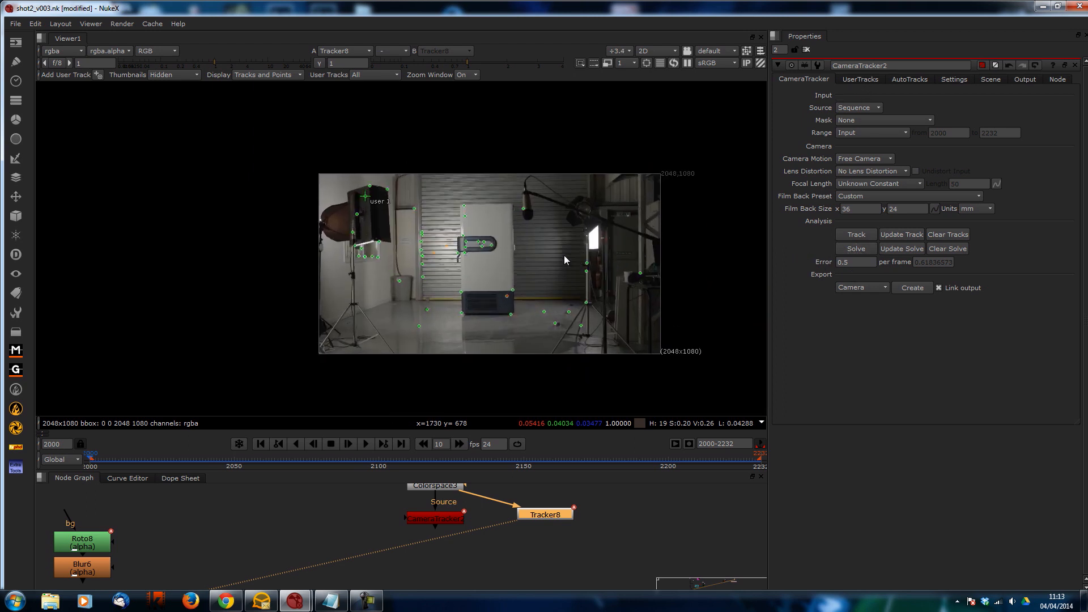
Export the solve as a Scene and play the solved camera moving past the point cloud in 3D
left_click(860, 286)
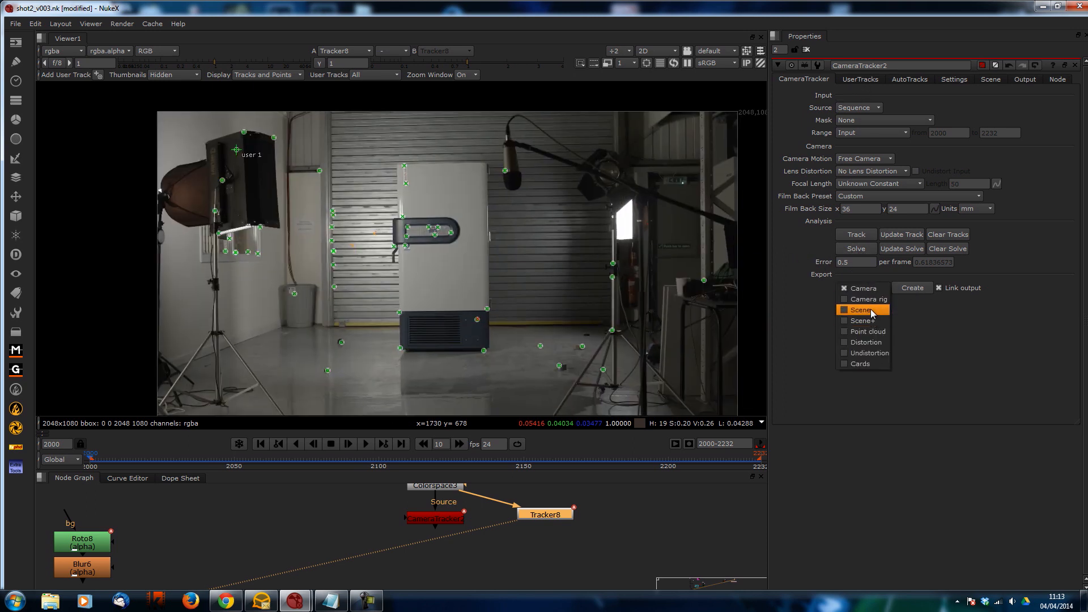
left_click(911, 286)
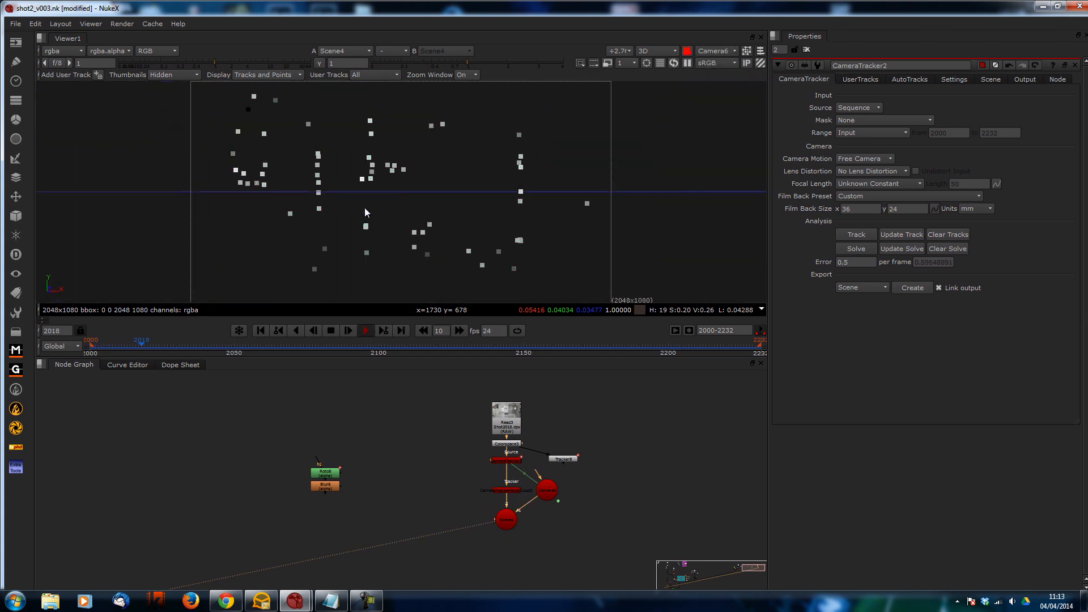
left_click(346, 329)
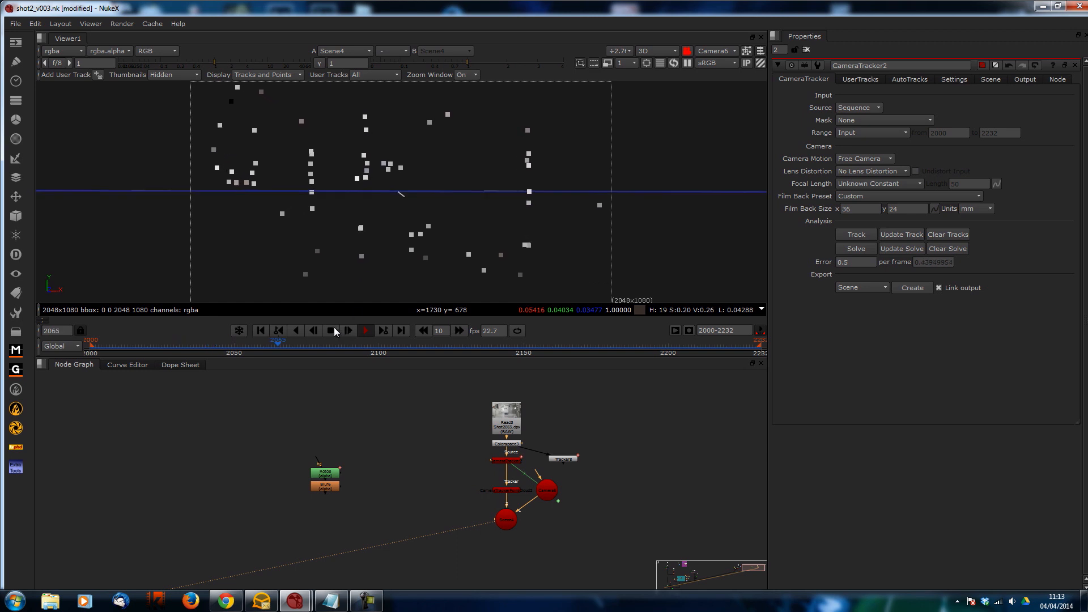
left_click(366, 329)
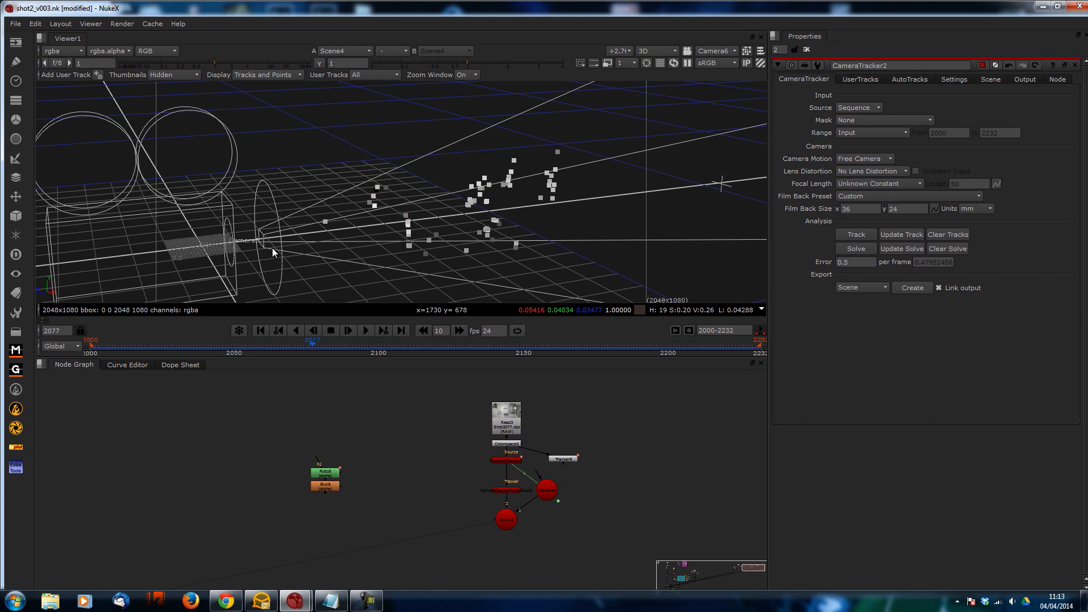
mouse_move(415, 501)
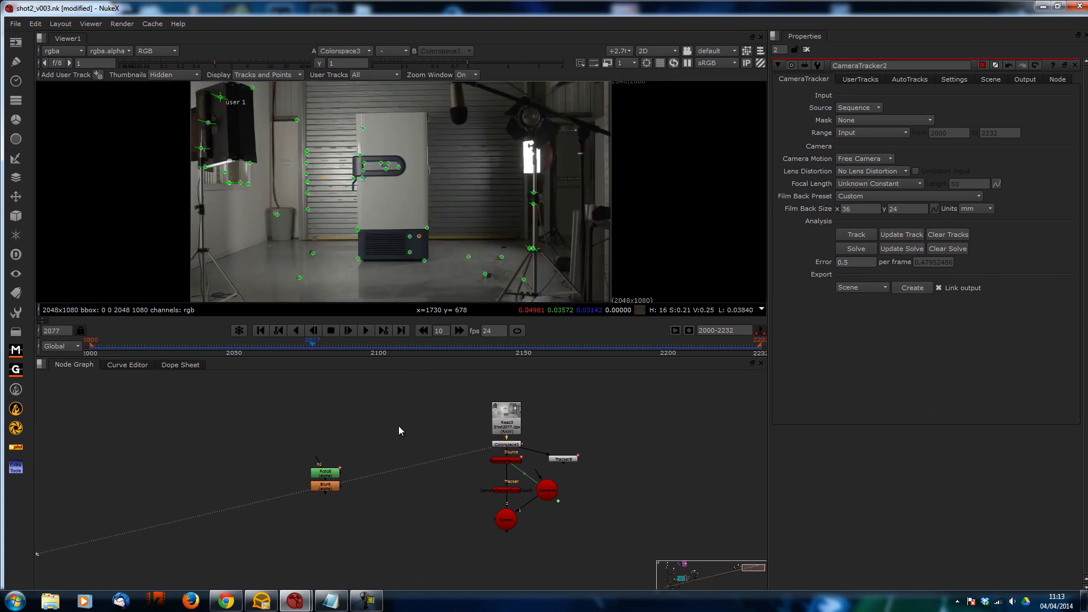
Move to frame 2120 and swap the CameraTracker panel for the Roto8 shapes' settings
left_click(457, 340)
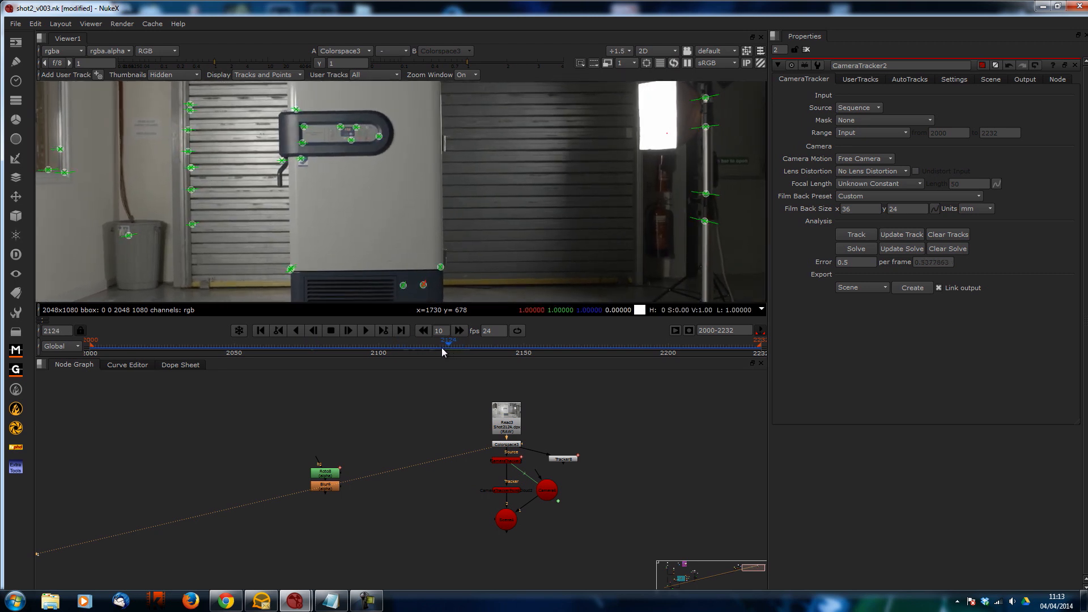
left_click_drag(448, 343, 439, 343)
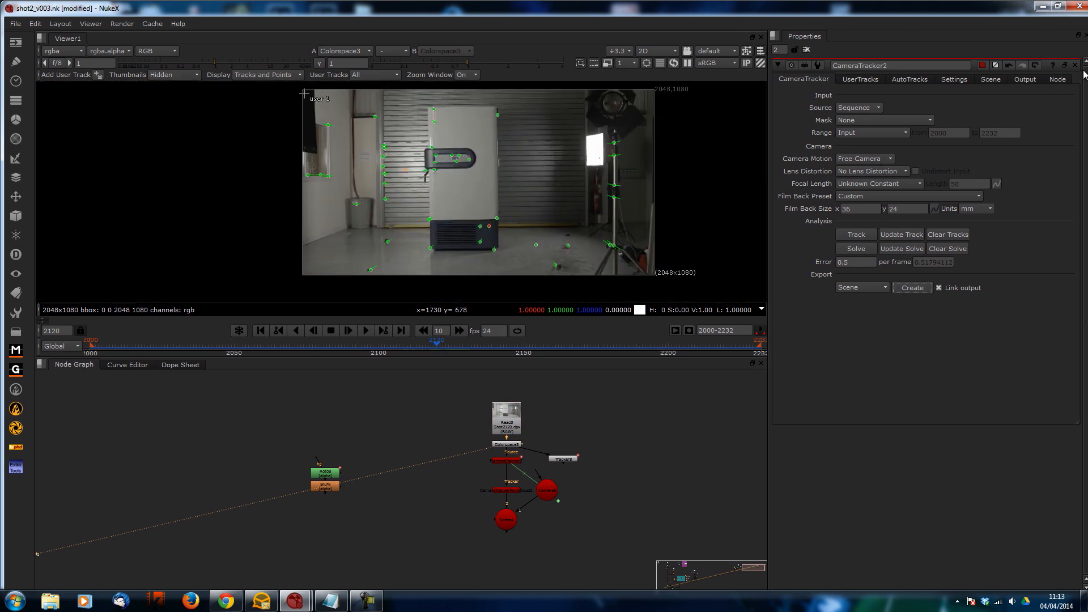
left_click(325, 472)
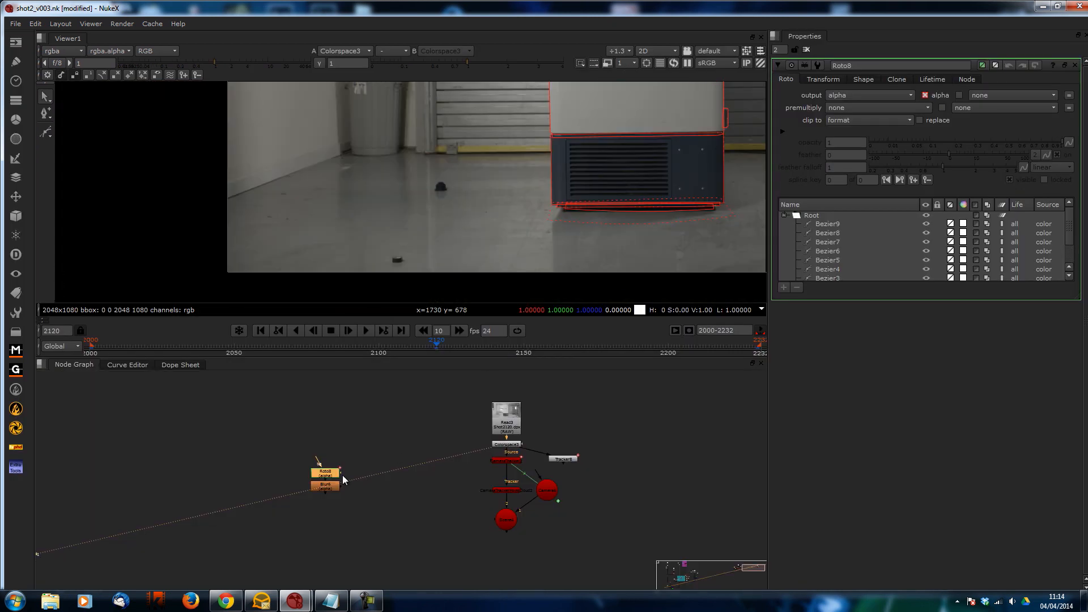
Add a Project3D node beneath the freezer roto and blur
left_click_drag(326, 478, 416, 496)
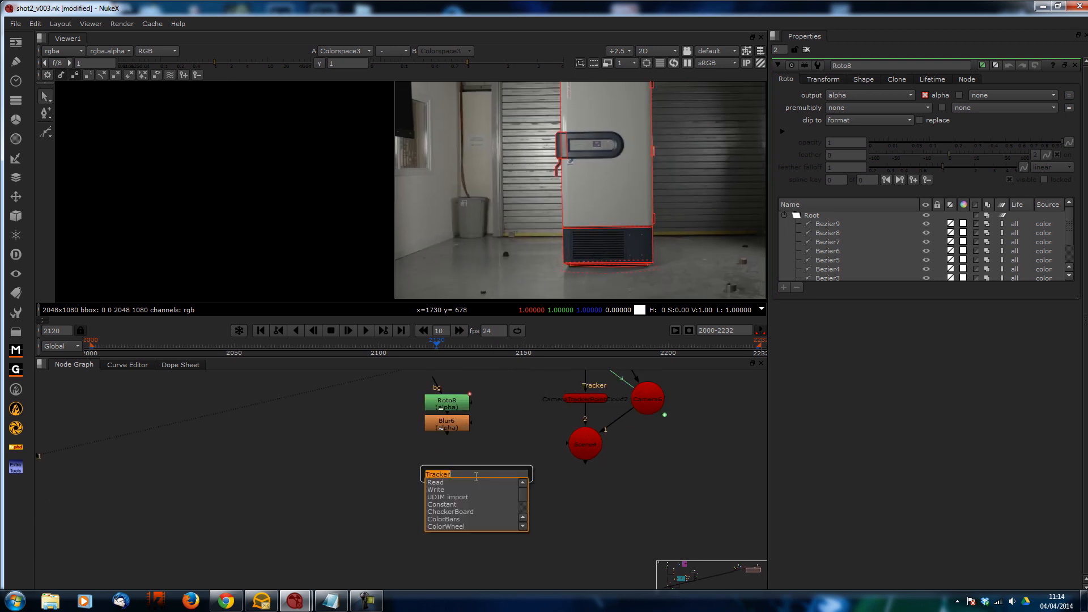
type("project")
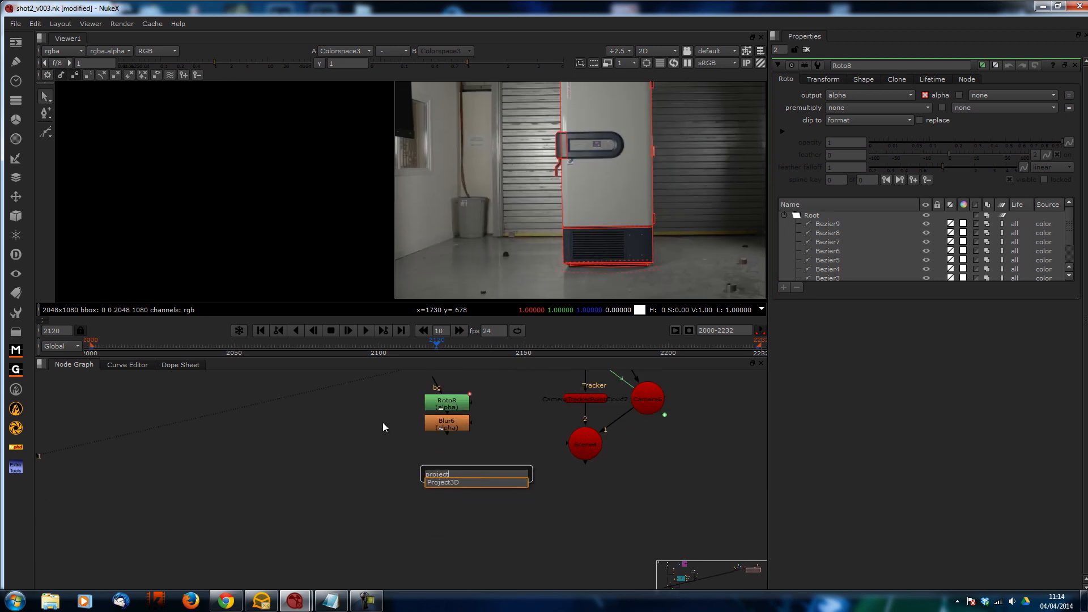
left_click(441, 483)
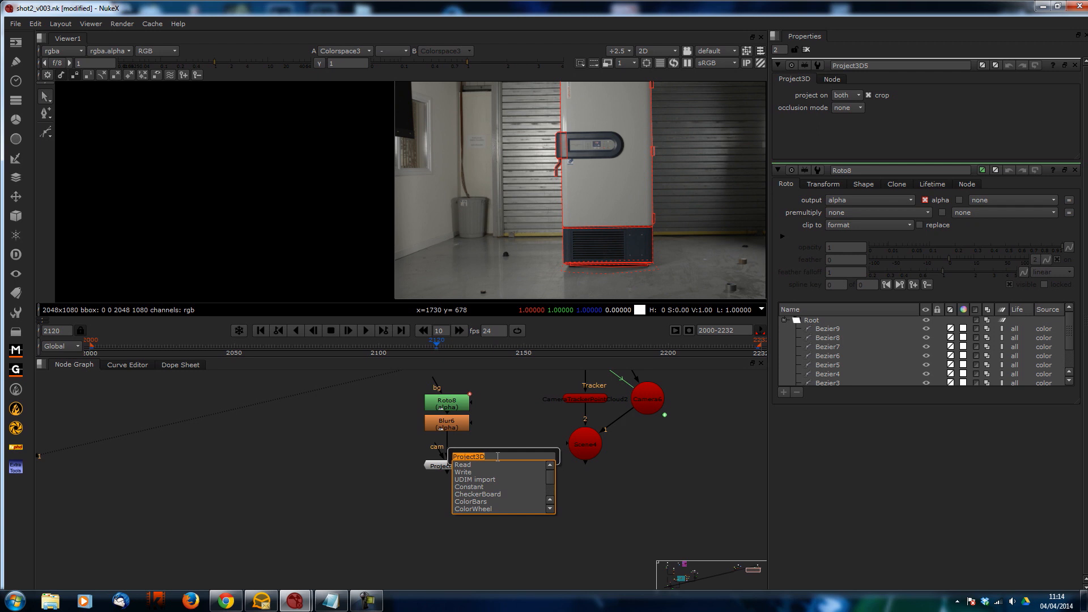
Feed the solved camera through a FrameHold frozen on frame 2120
type("frame")
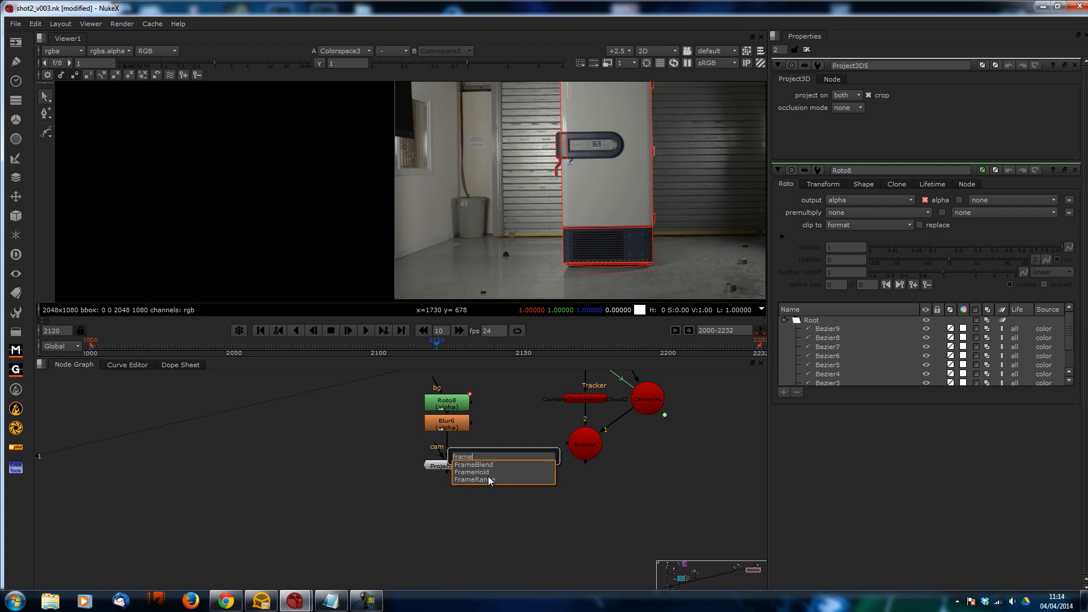
left_click(471, 472)
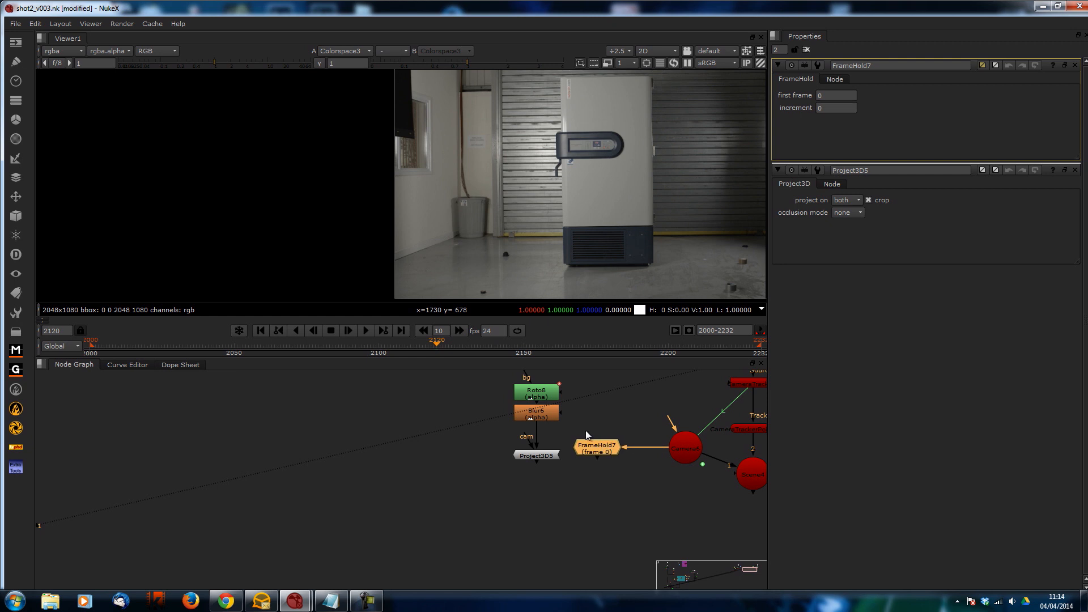
left_click(836, 95)
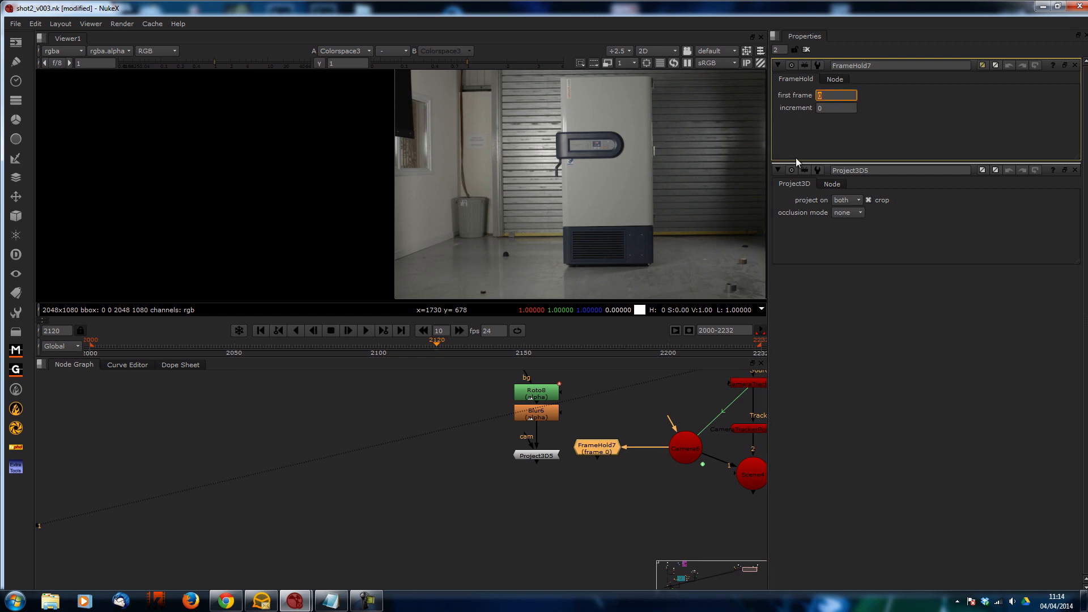
type("2120")
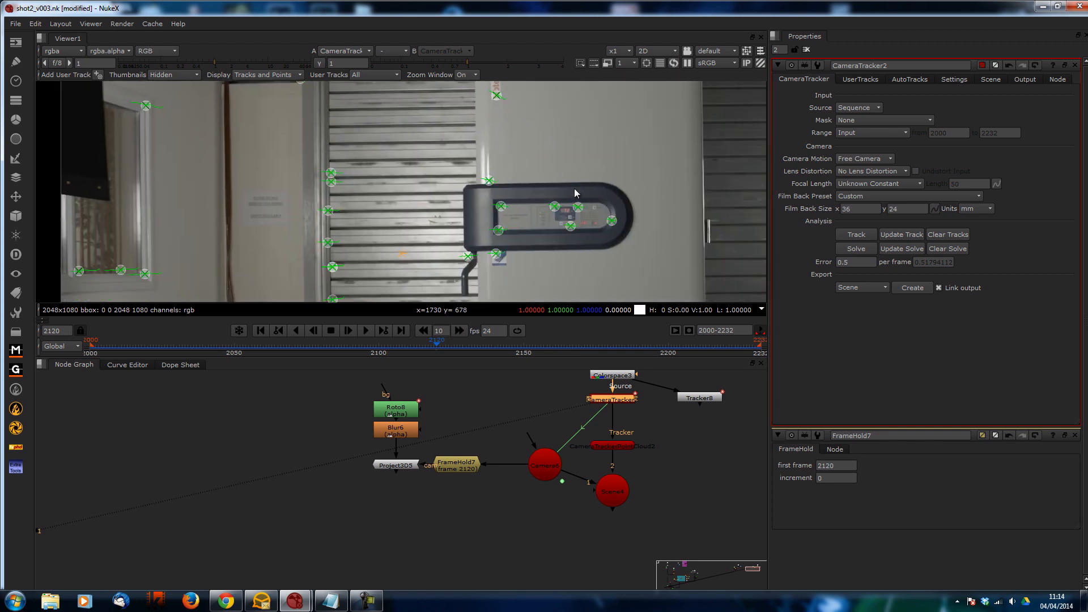
Create a Card from the selected freezer door-panel track points via create > card
left_click(611, 51)
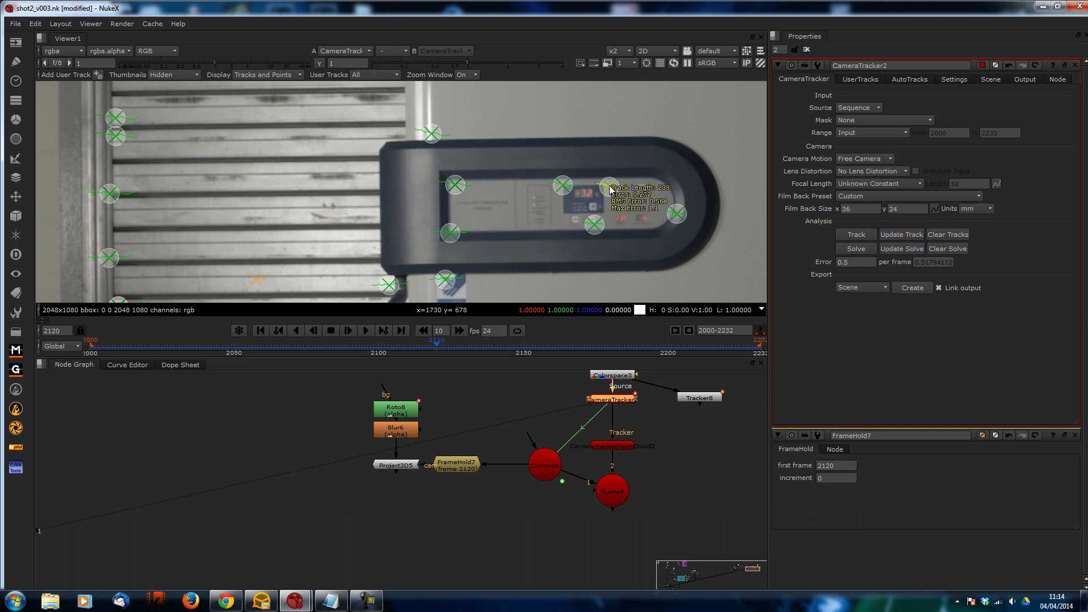
right_click(610, 186)
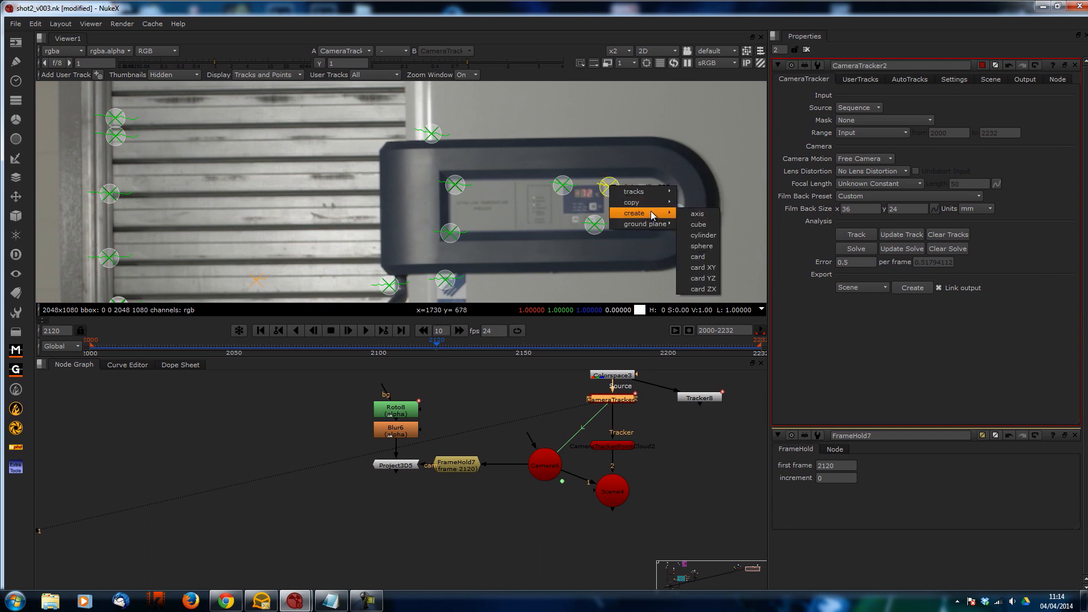
left_click(697, 257)
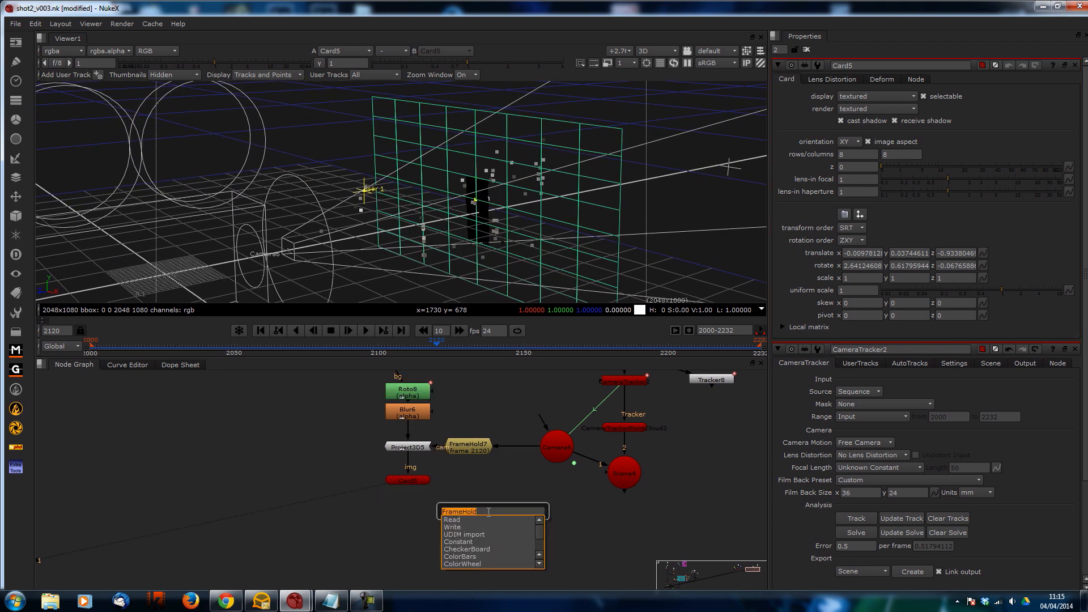
Add a ScanlineRender taking the projected card and tracked camera, and view its matte
type("scan")
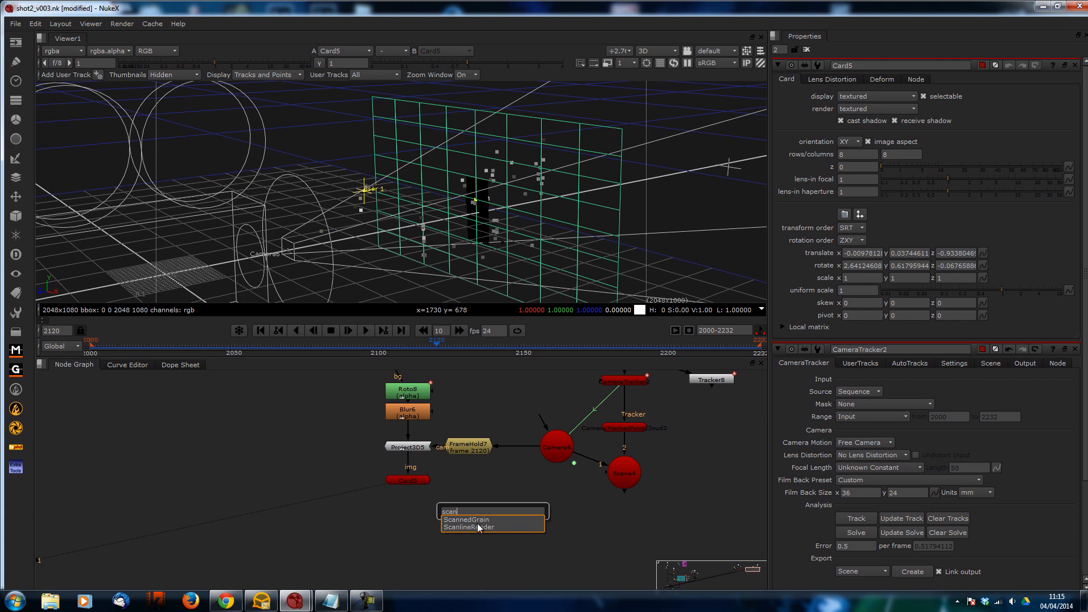
left_click(469, 527)
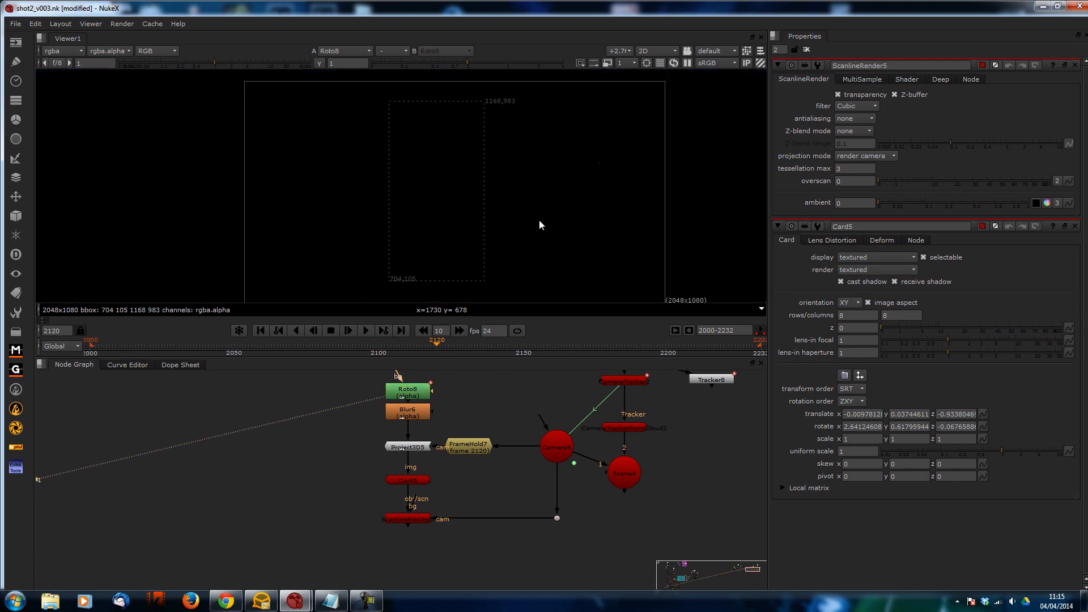
left_click(155, 51)
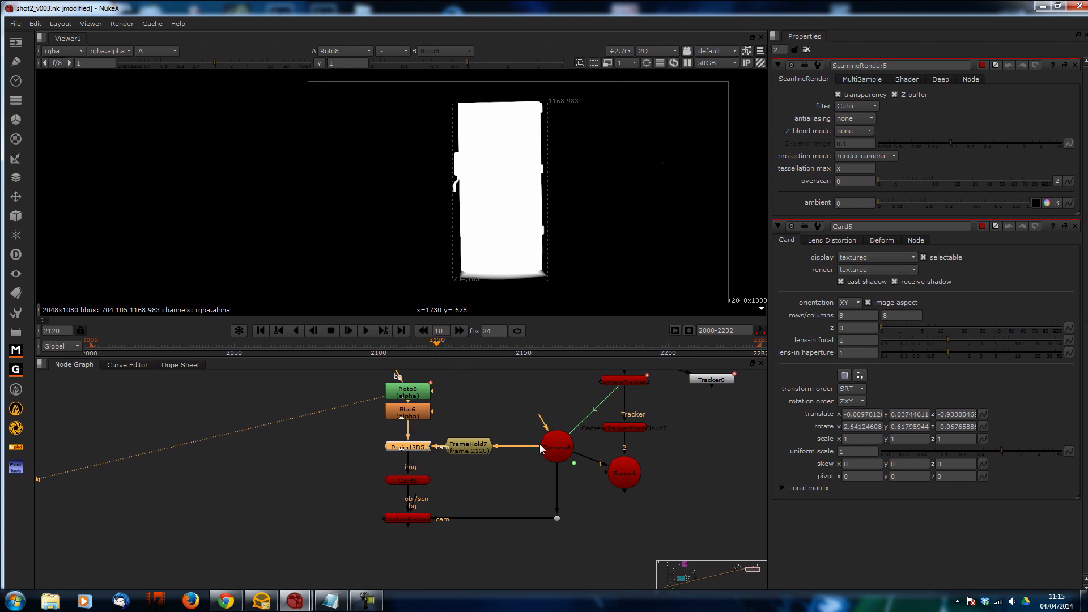
mouse_move(465, 454)
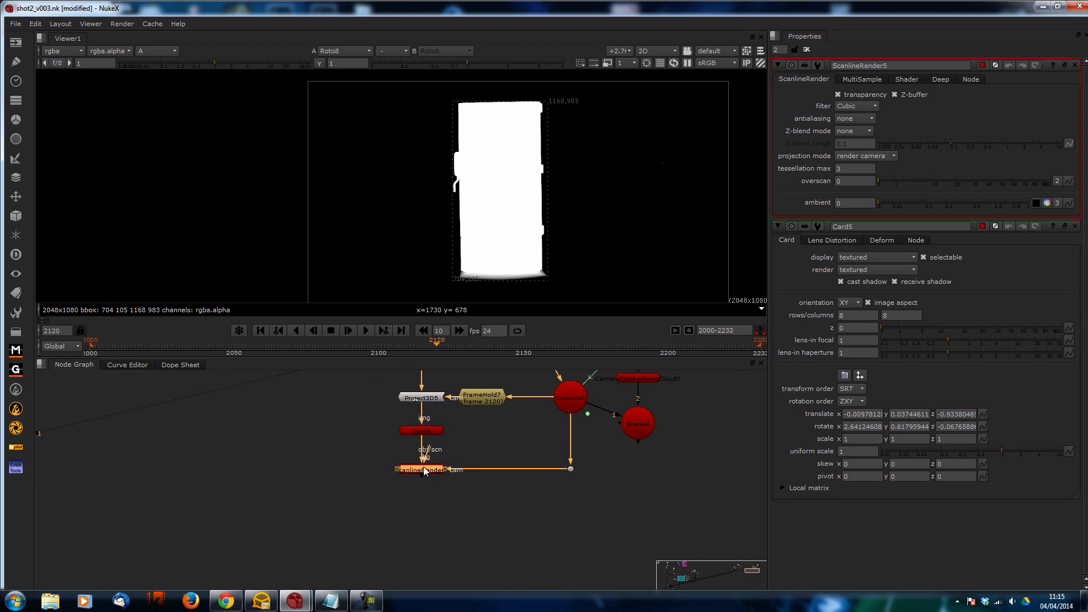
left_click(421, 469)
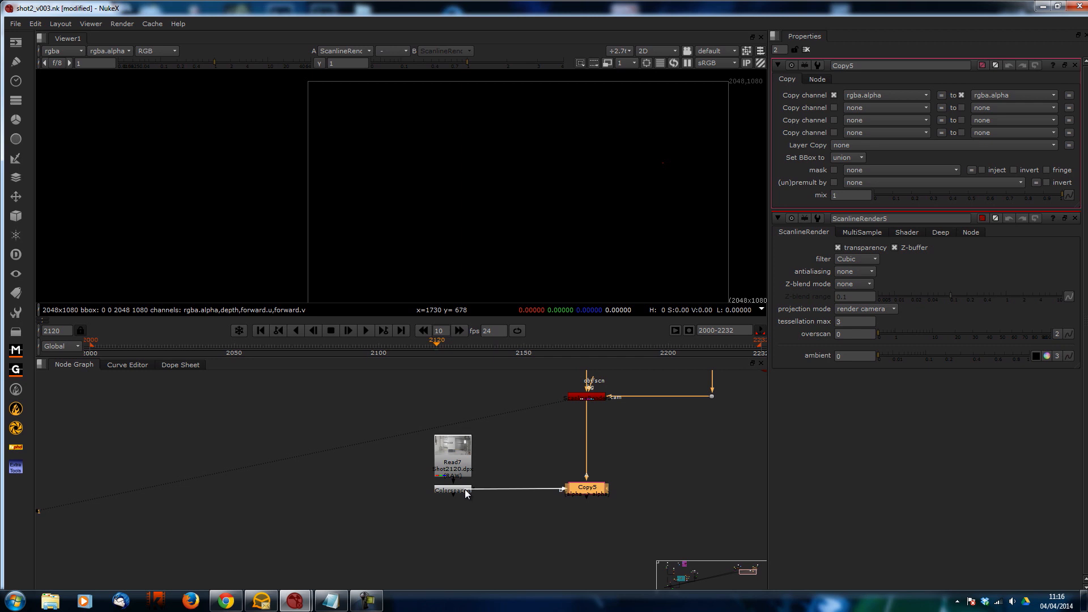
mouse_move(457, 495)
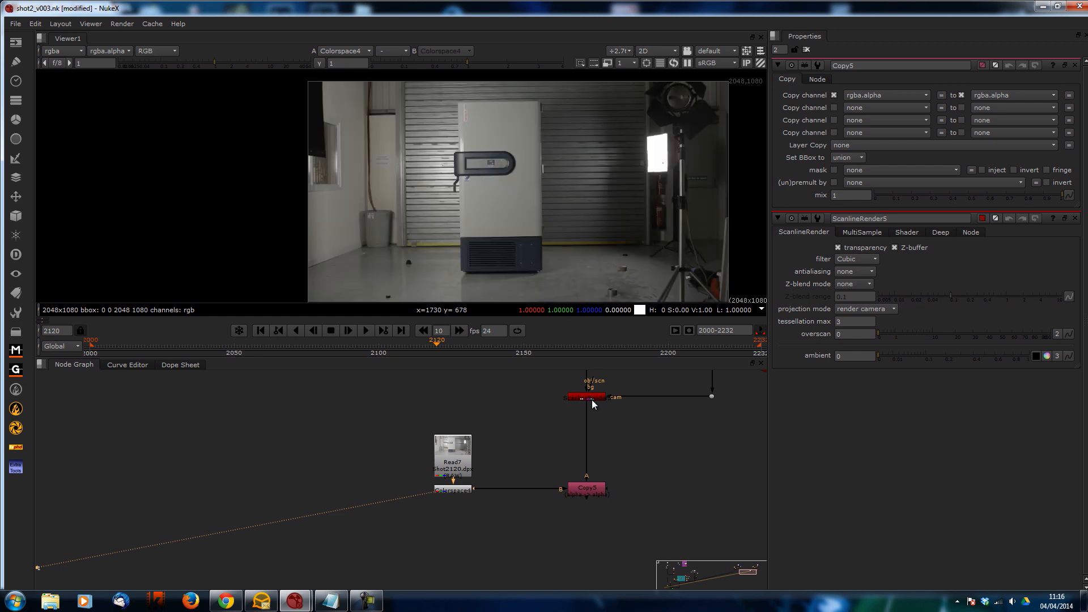
View the Copy result, then add a Premult to cut the freezer out against black
left_click(154, 51)
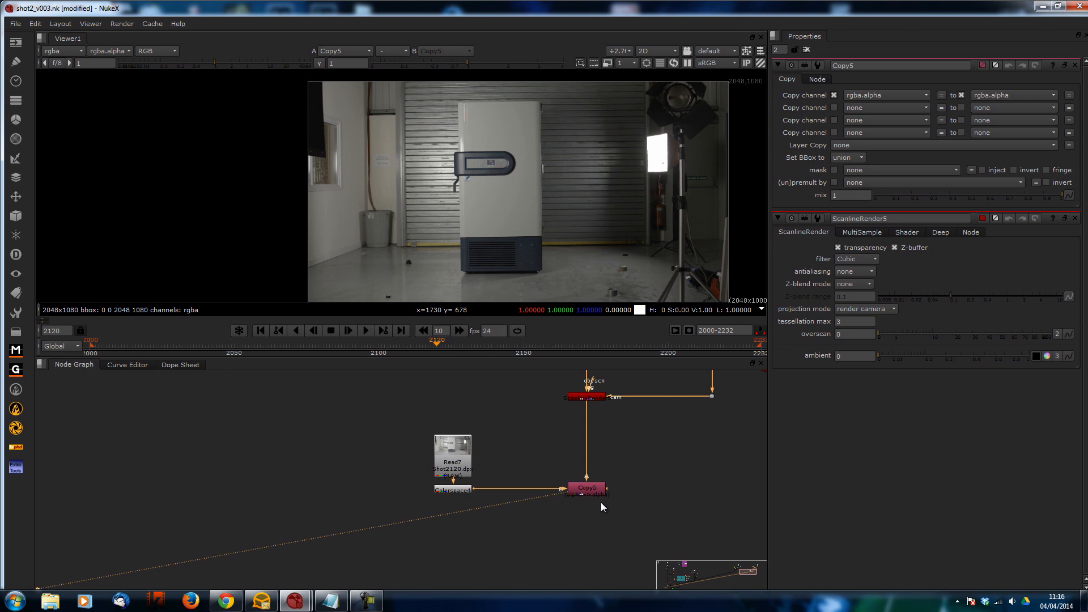
type("pre")
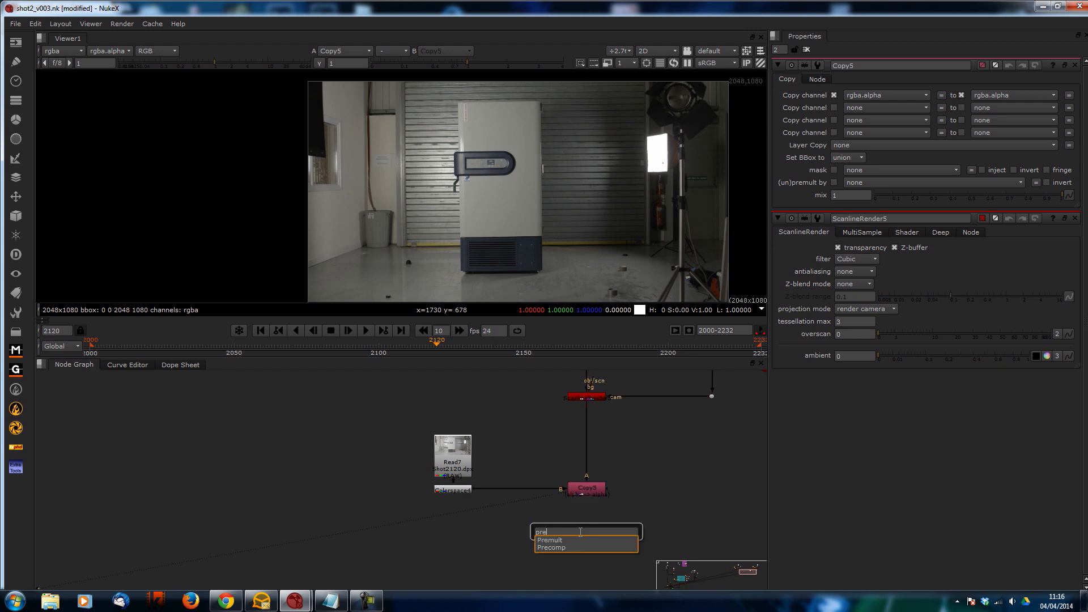
left_click(551, 539)
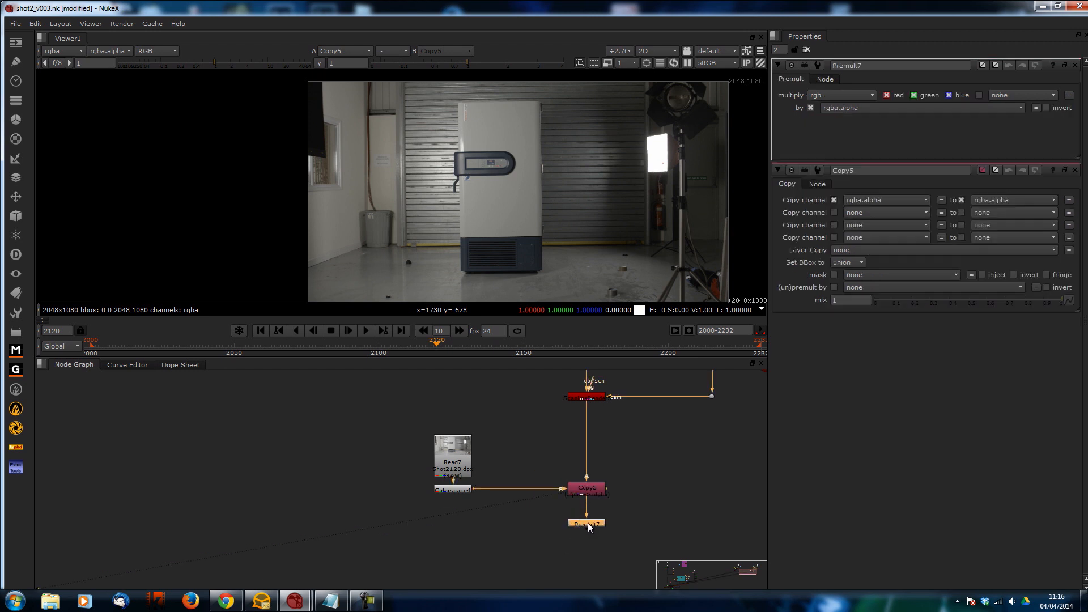
left_click(585, 522)
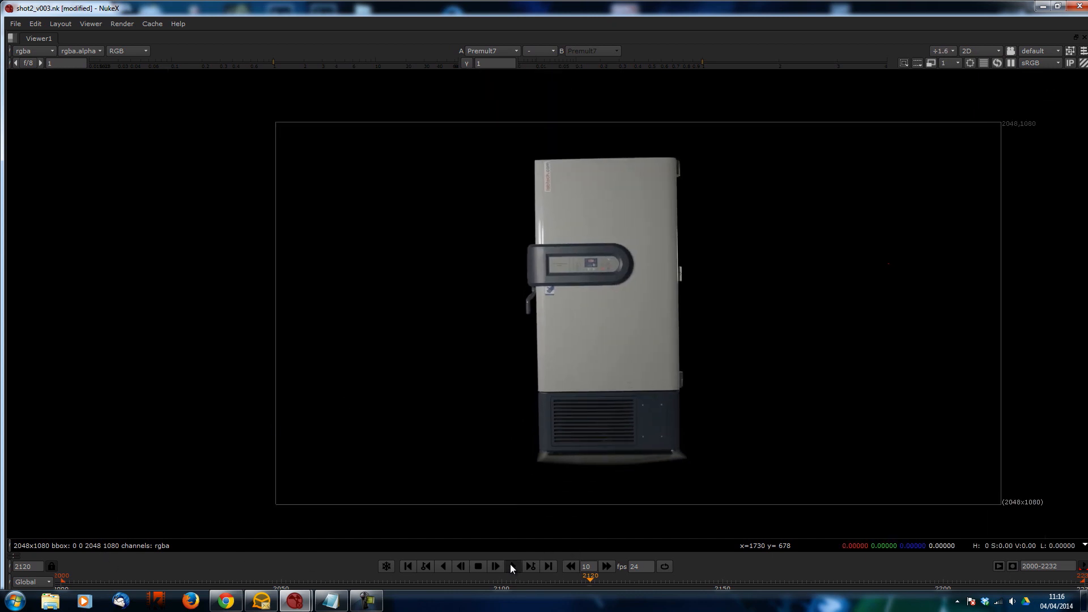
left_click(495, 566)
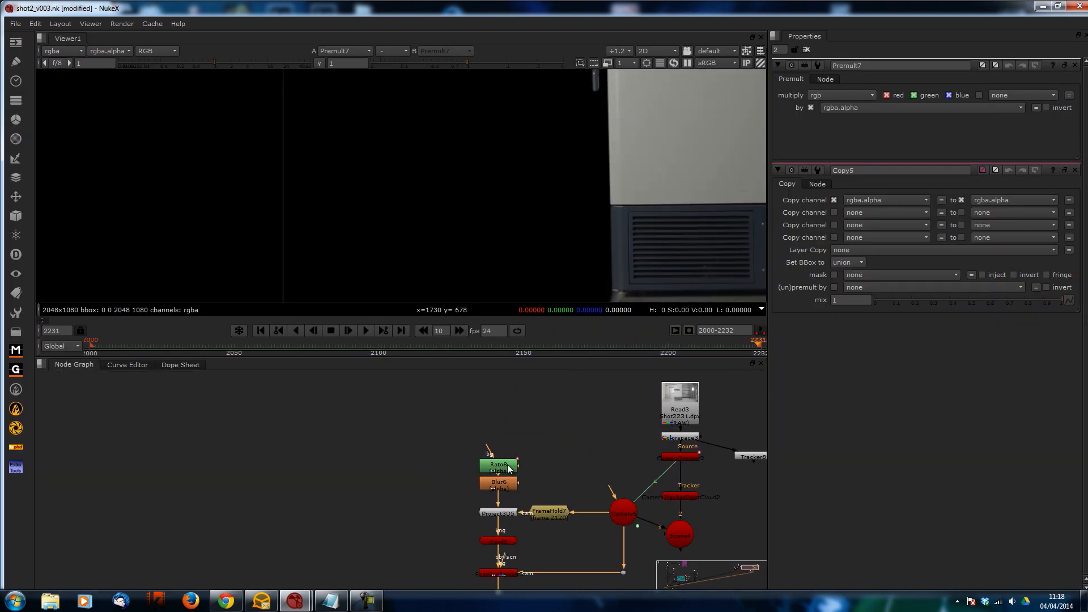
left_click(499, 464)
type("CheckerBoard")
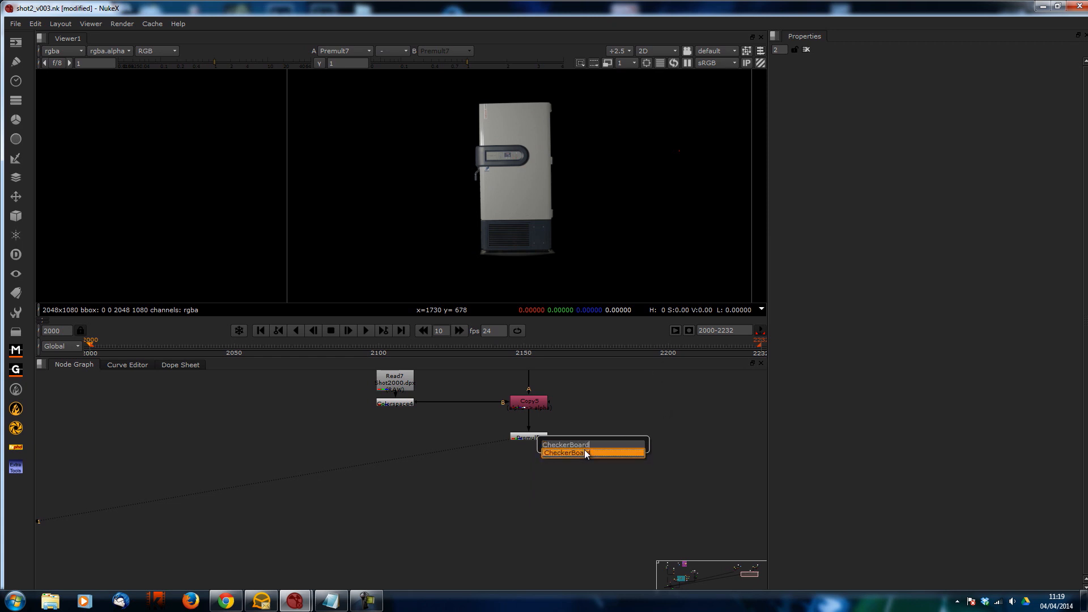
Merge the cutout over a CheckerBoard of size 14, then add a grey Constant node
left_click(564, 452)
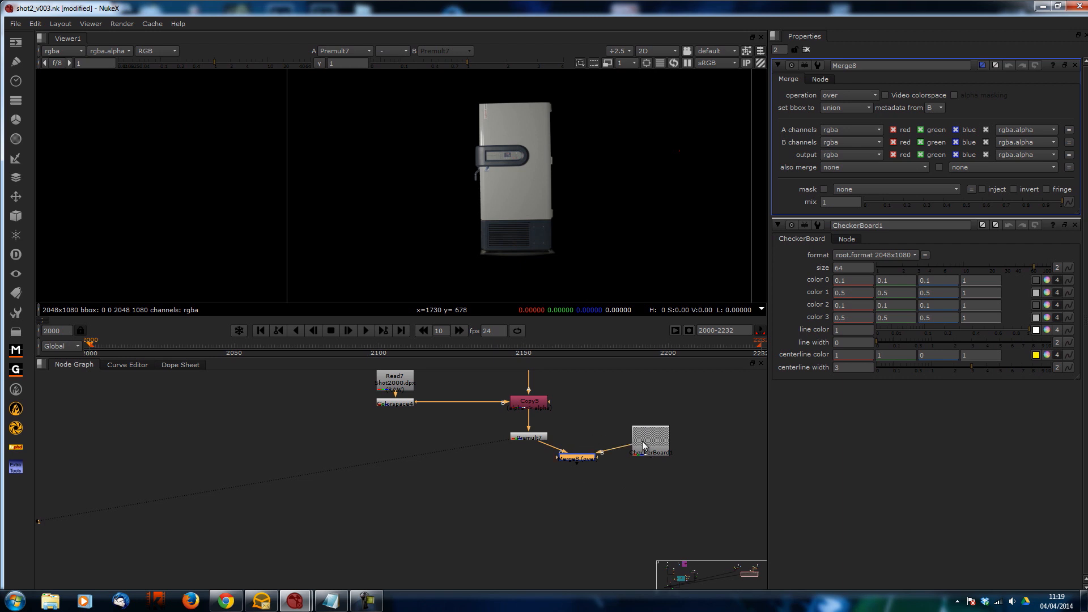
left_click(597, 446)
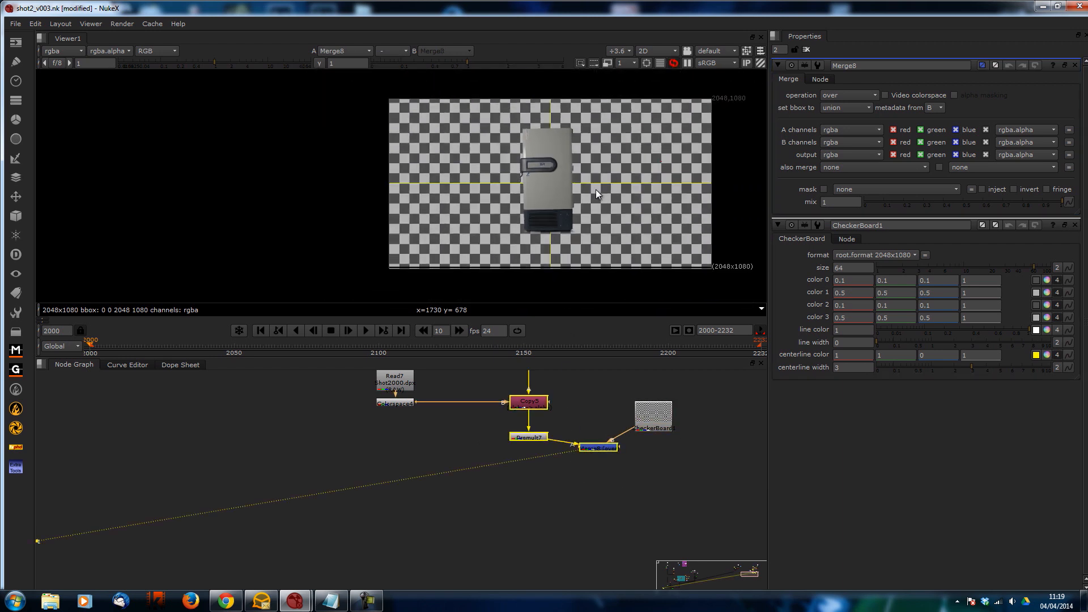
left_click(653, 412)
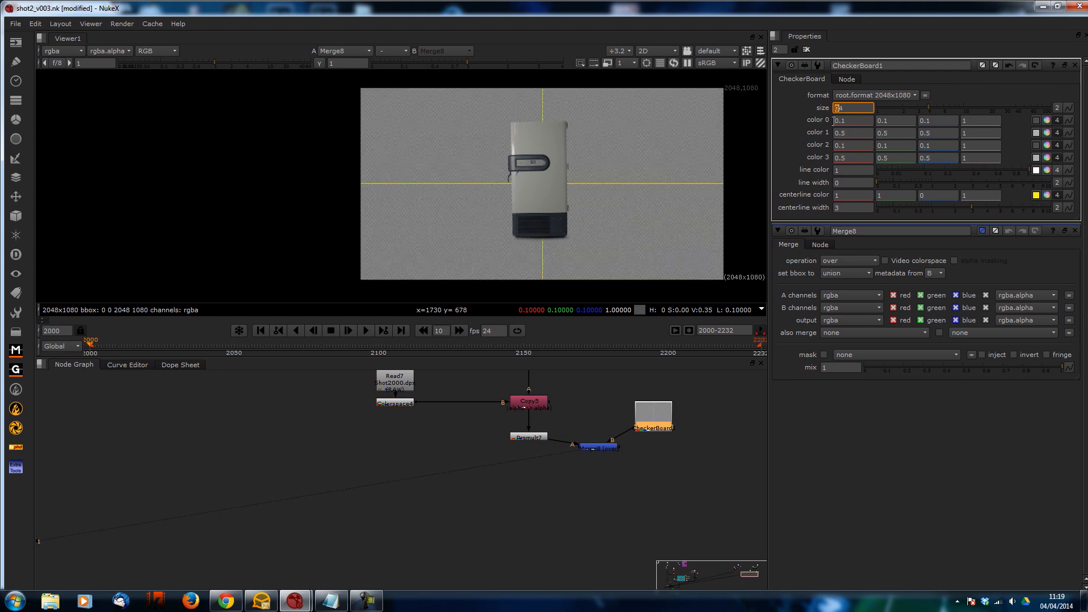
type("14")
type("consta")
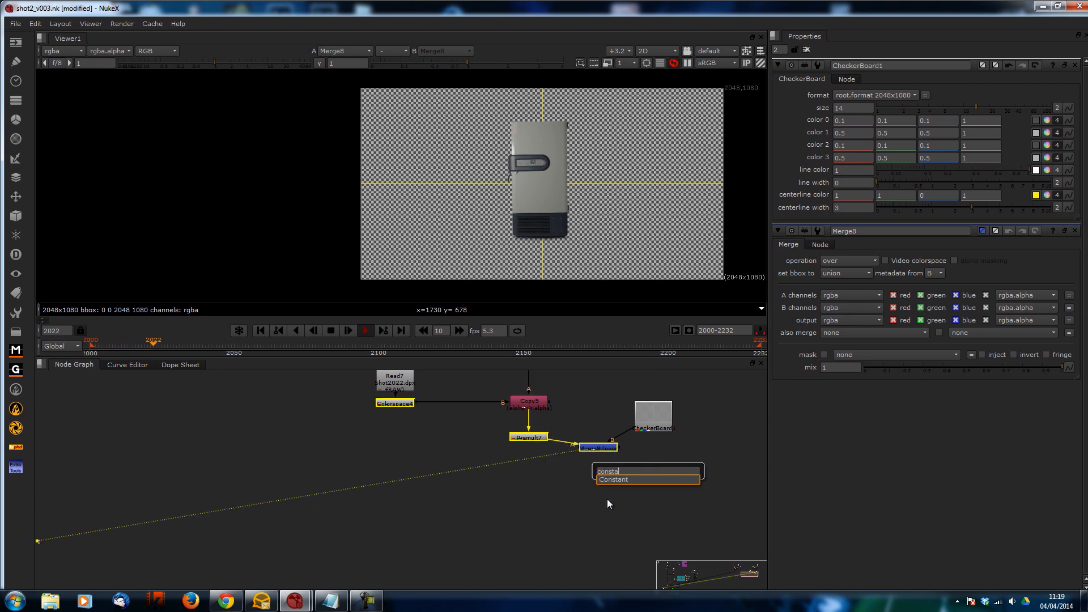
left_click(612, 479)
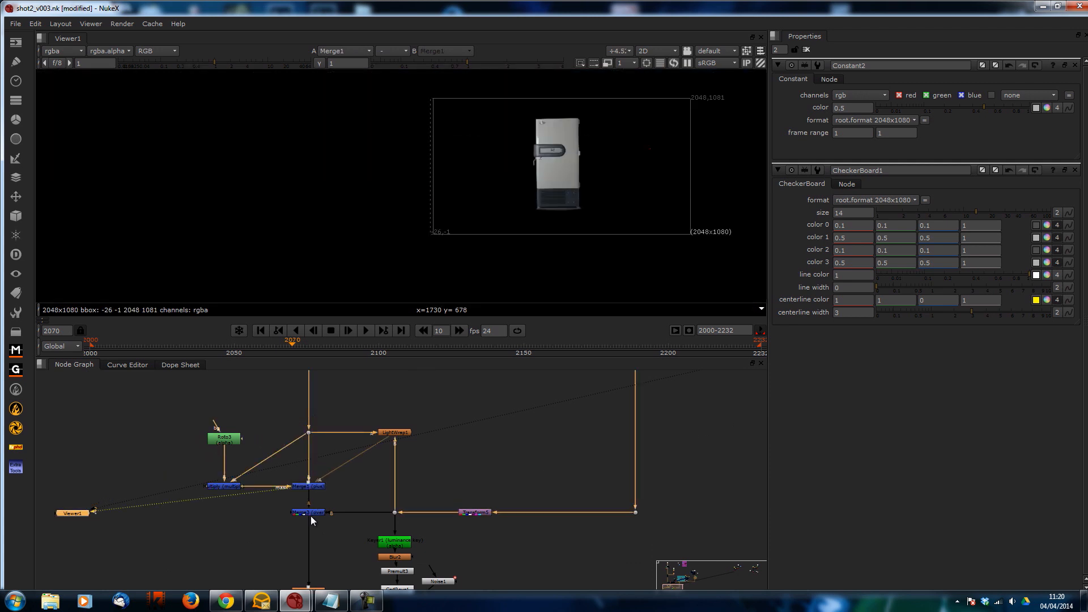
View the Write2 output of the freezer composited into the white studio room
left_click(307, 512)
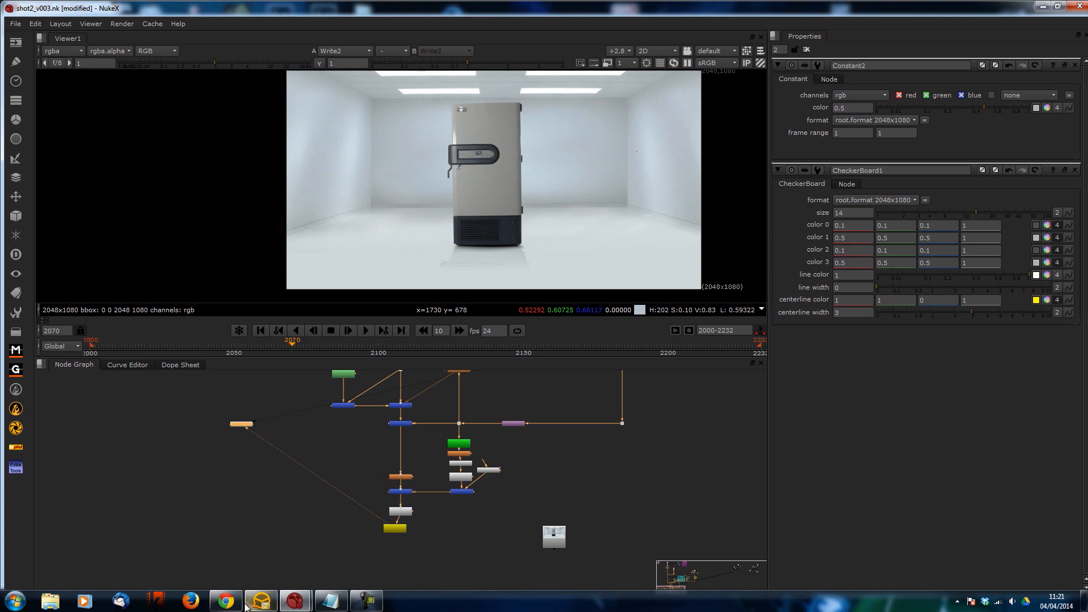
left_click(225, 601)
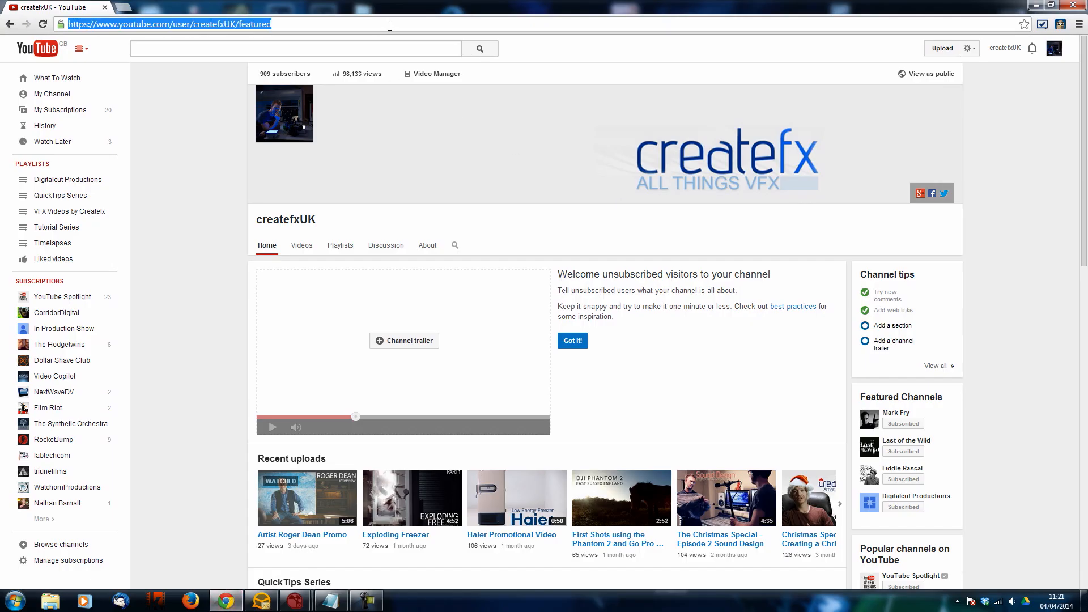
type("www.youtube.com")
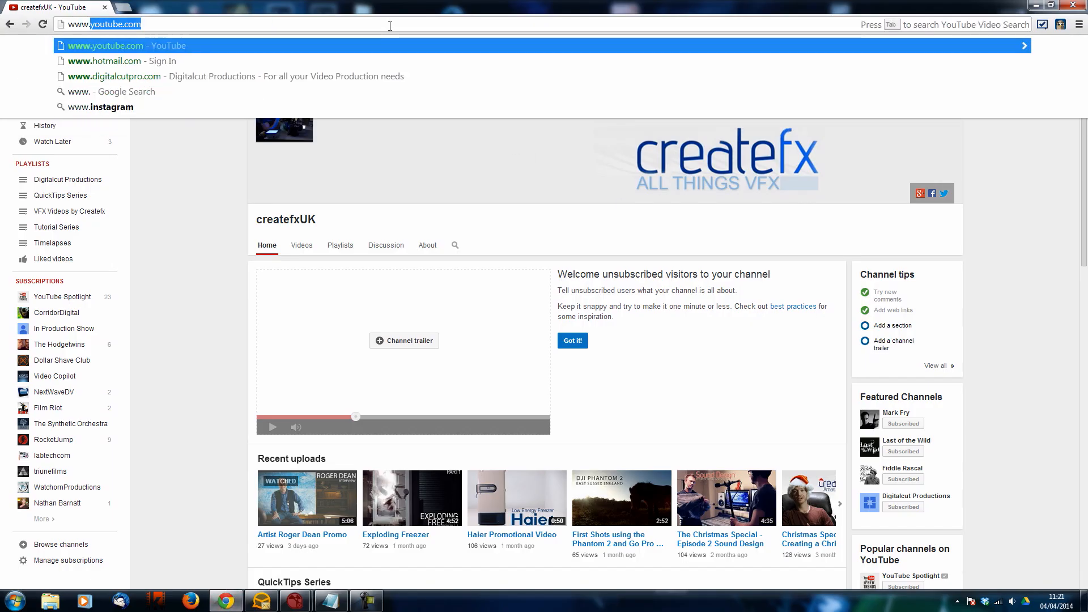
left_click(114, 76)
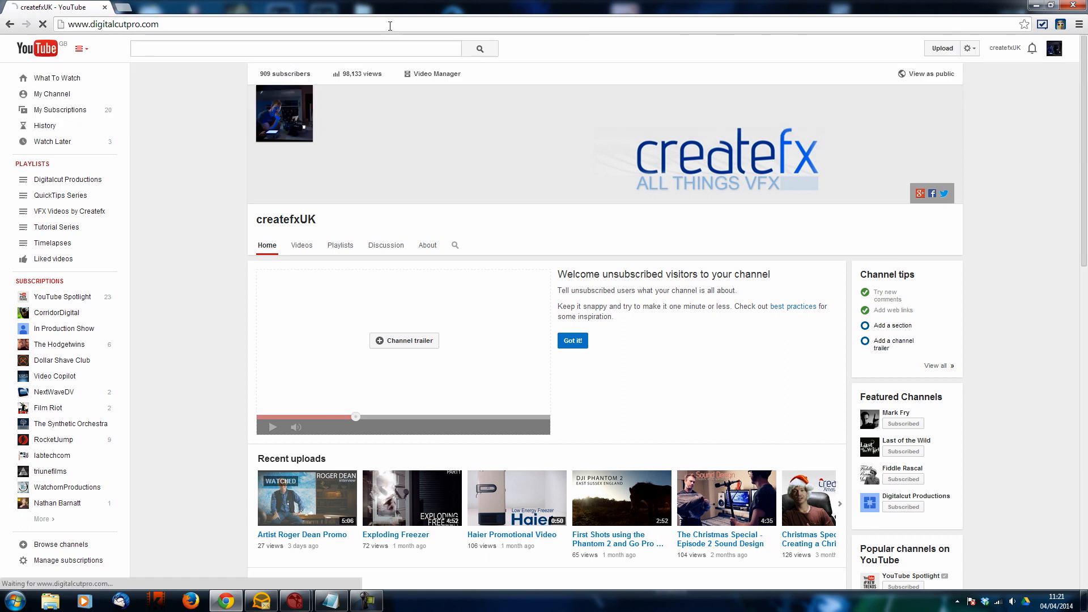